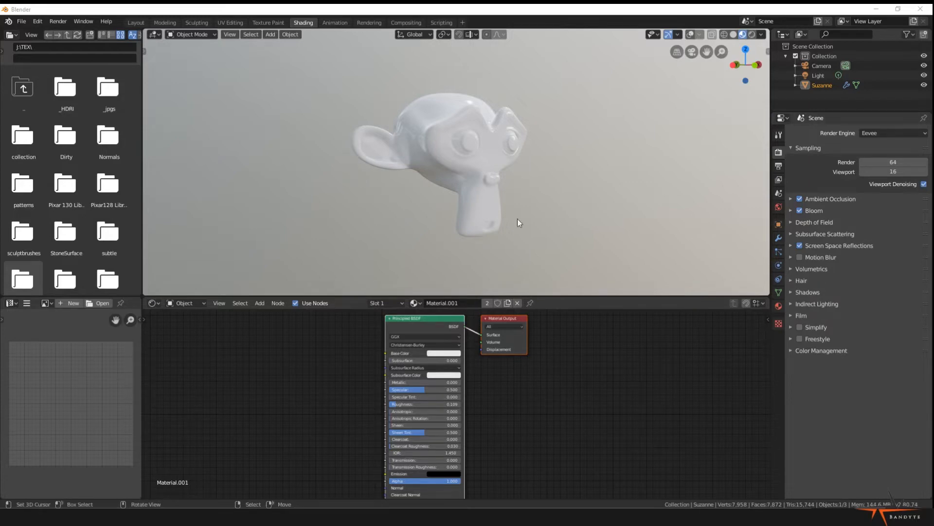
mouse_move(509, 198)
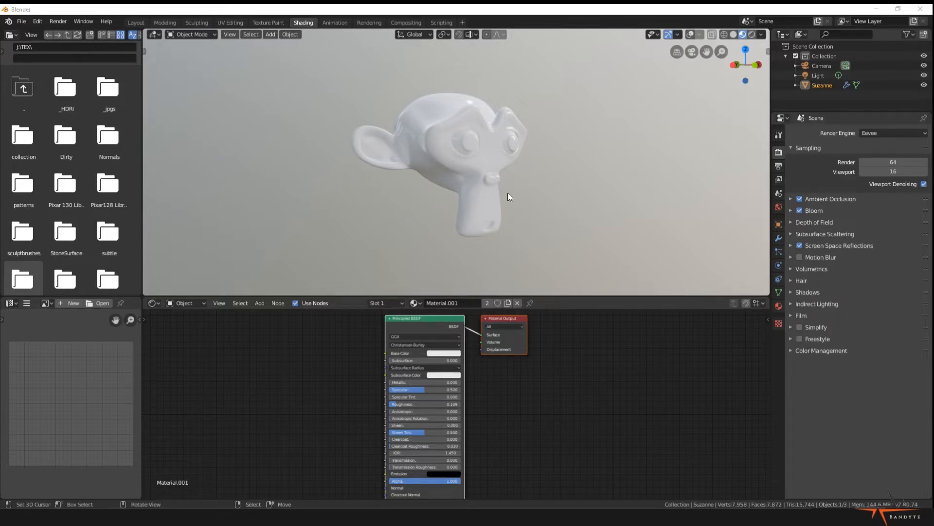
mouse_move(563, 164)
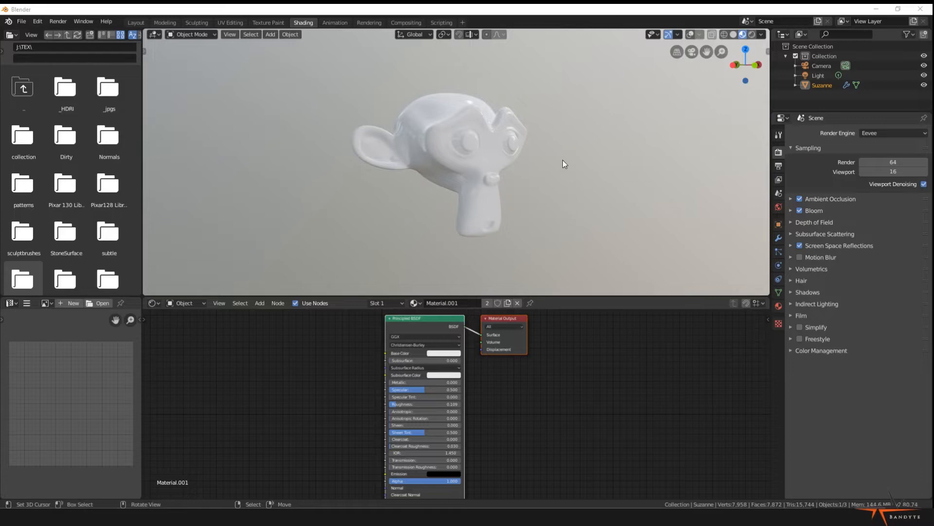
mouse_move(230, 22)
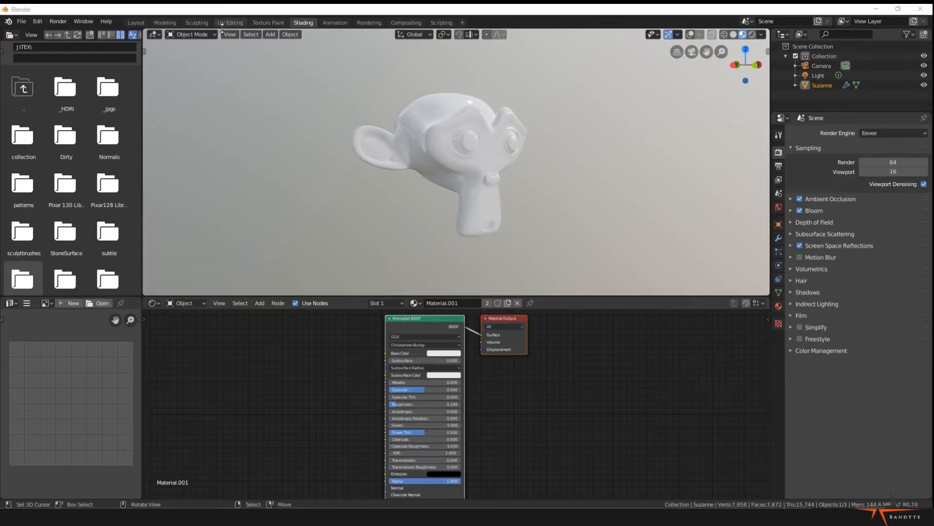
mouse_move(165, 22)
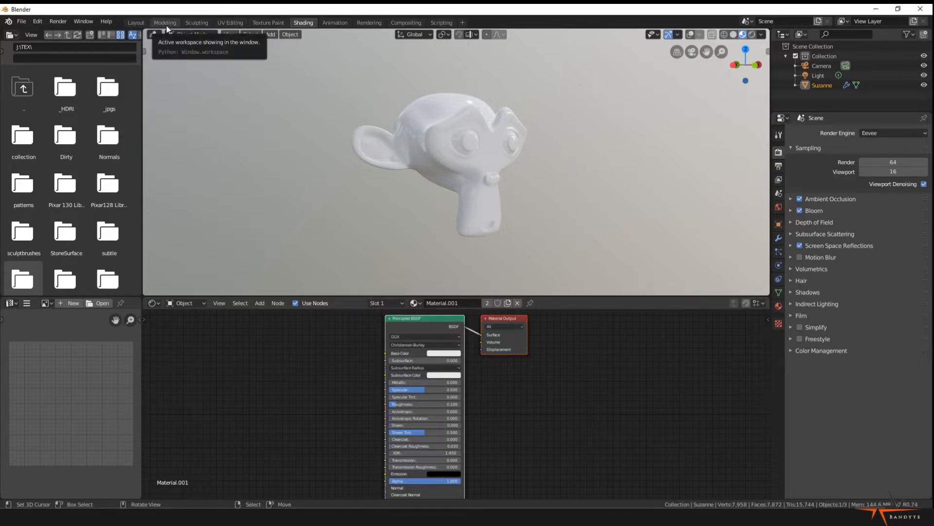
Switch to the Modeling workspace and delete the Suzanne monkey head.
click(165, 22)
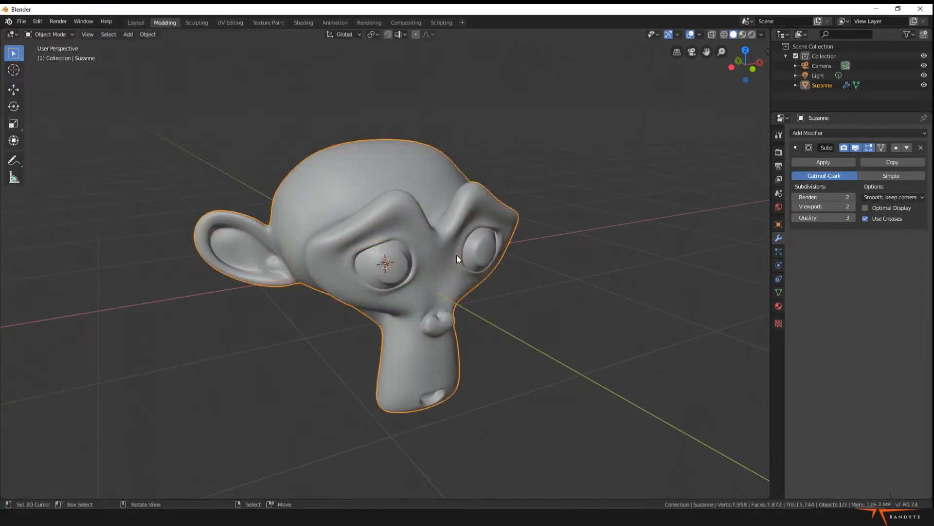
key(x)
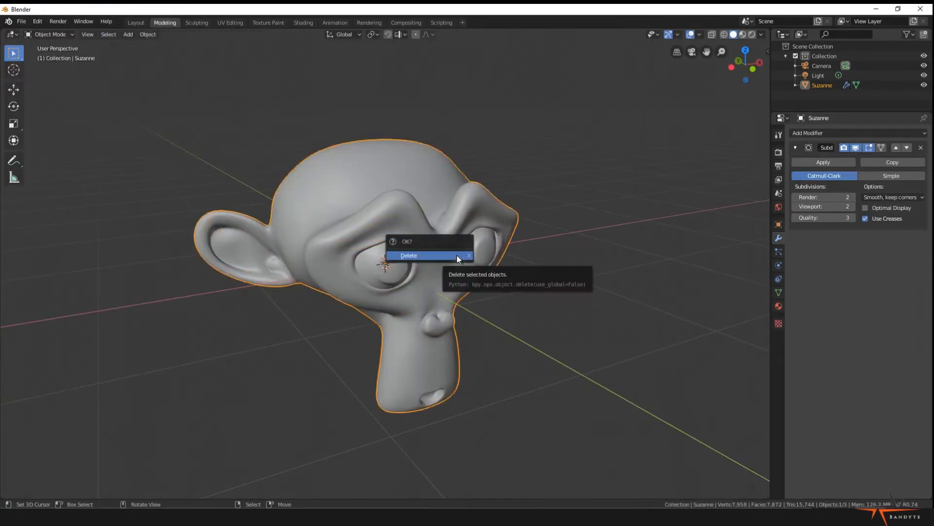
click(408, 255)
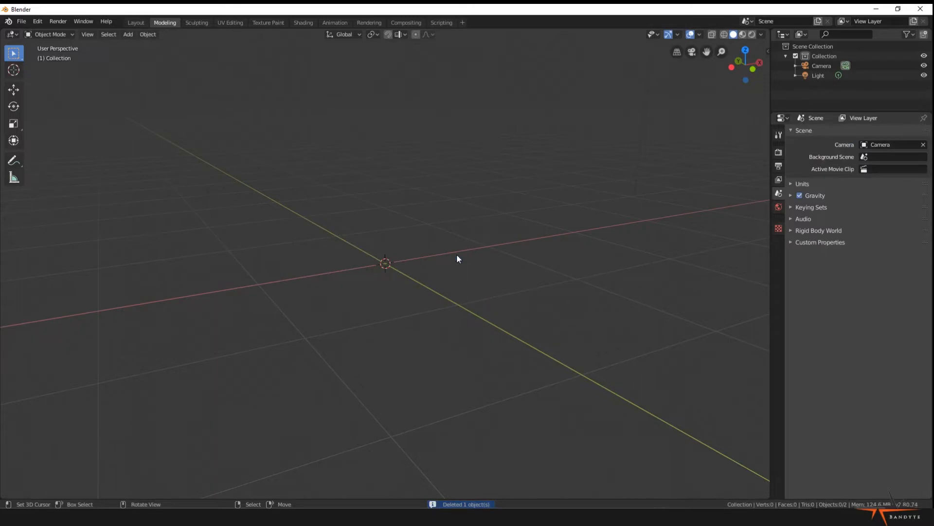
mouse_move(276, 353)
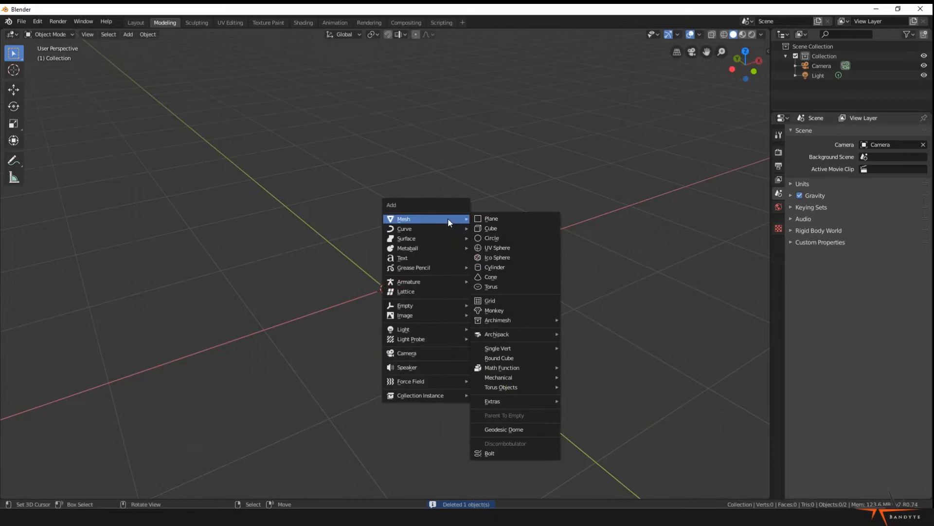
Add a UV sphere and delete its top cap vertices in Edit Mode.
click(497, 247)
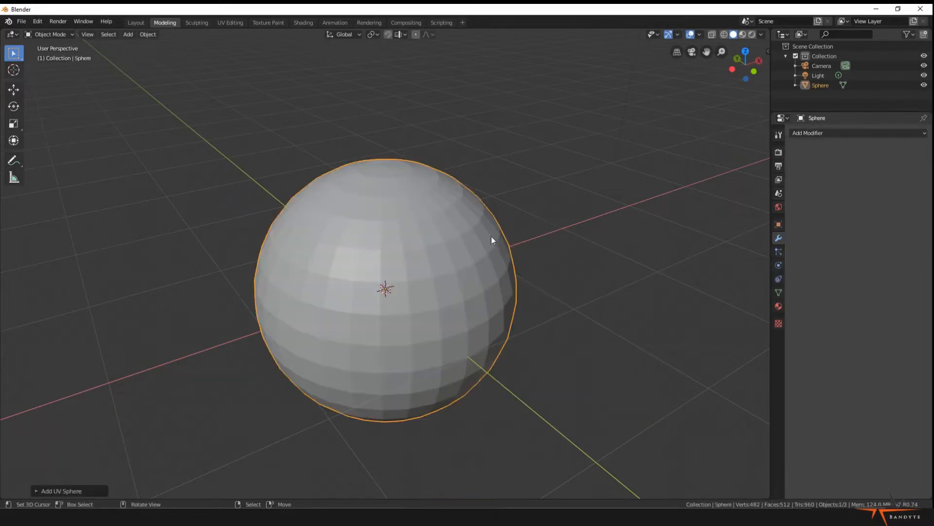
key(Tab)
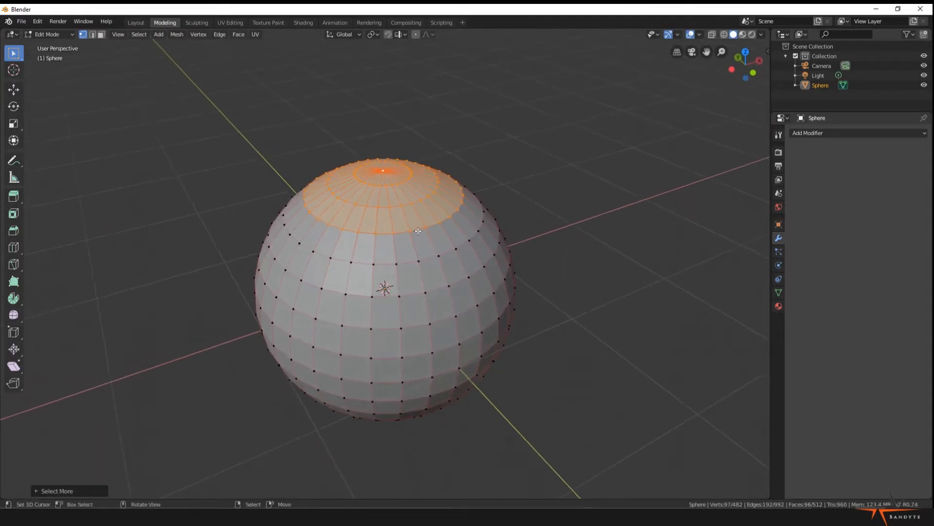
key(x)
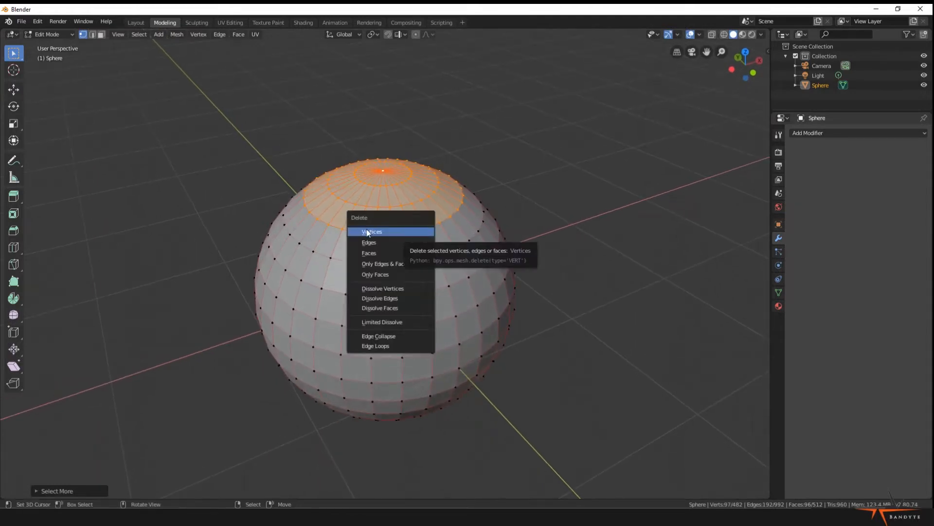
click(372, 231)
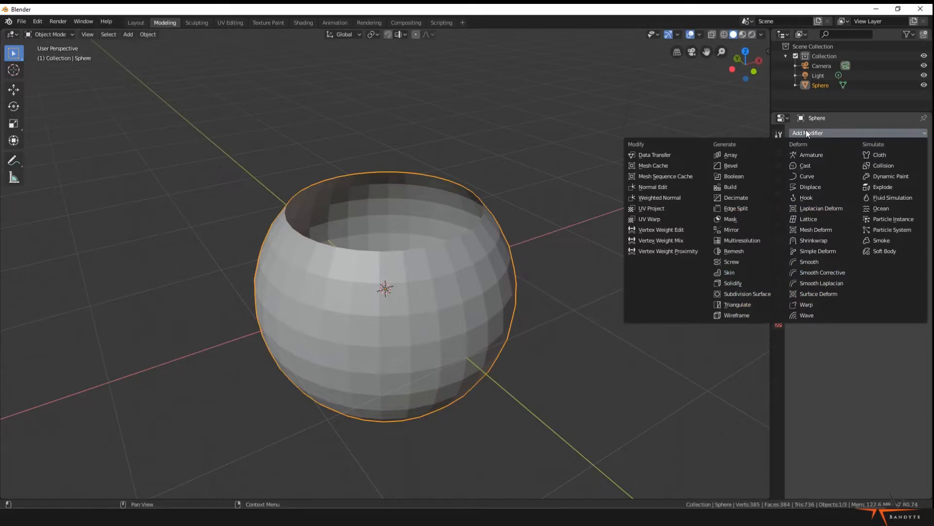
mouse_move(757, 173)
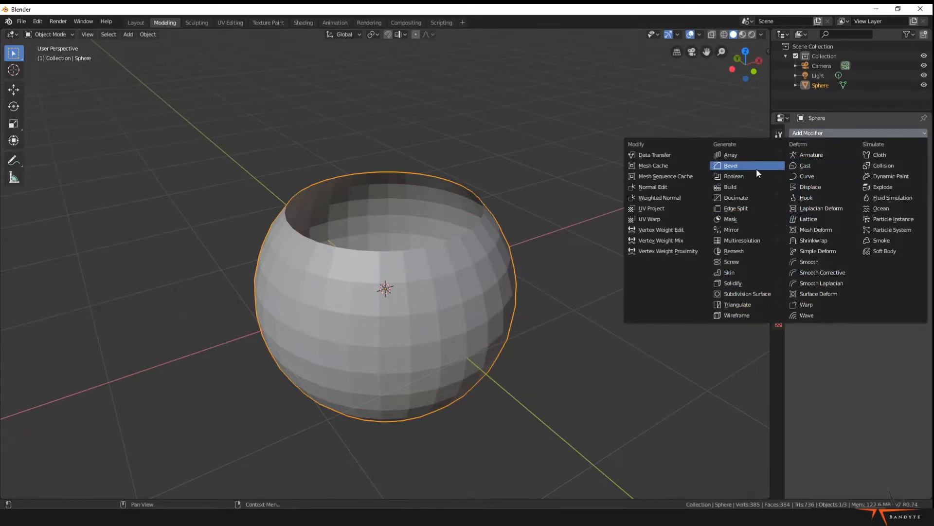
mouse_move(750, 262)
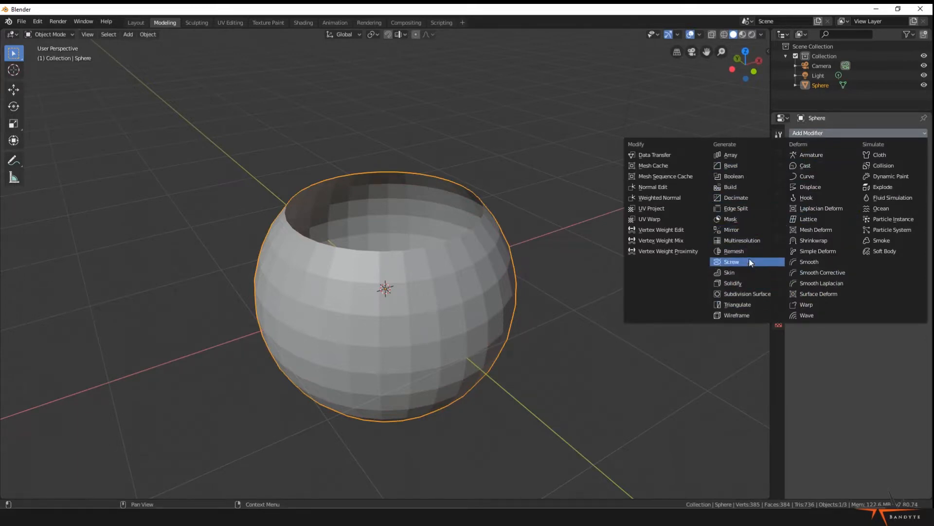
mouse_move(748, 197)
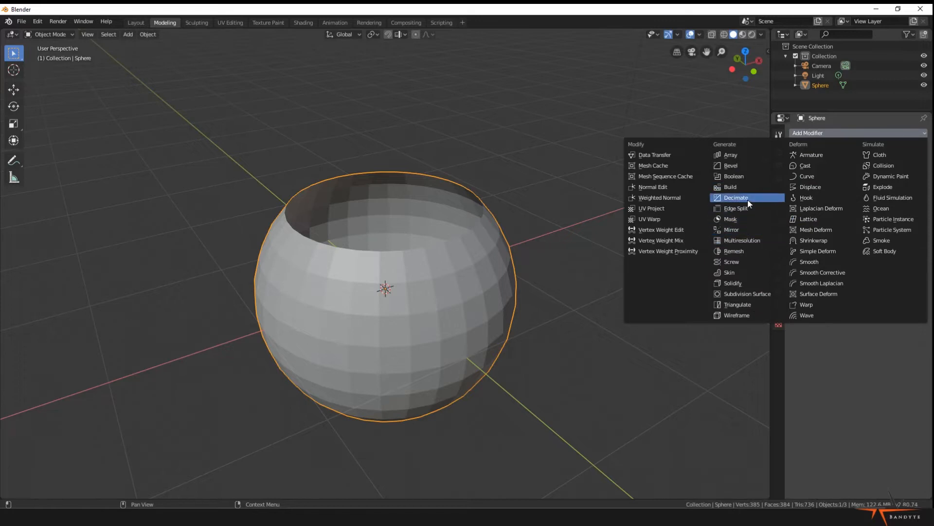
mouse_move(748, 273)
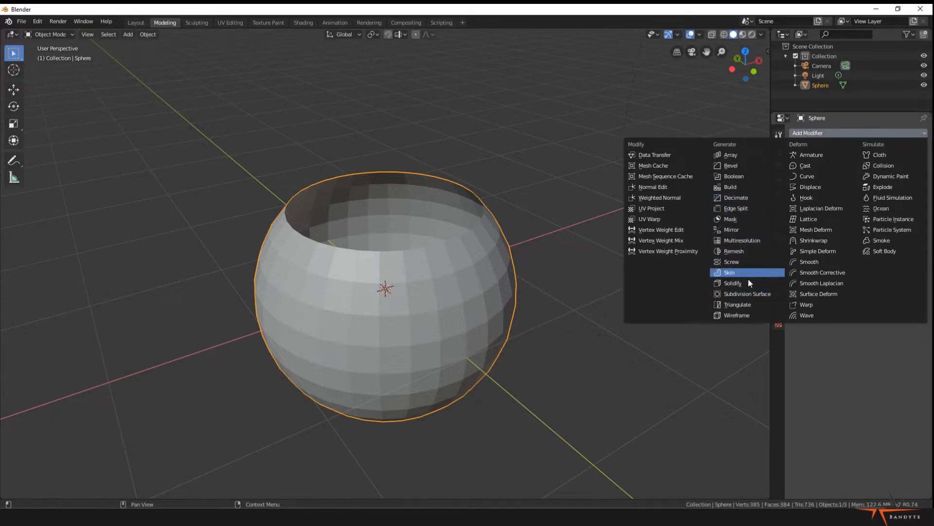
Add a Solidify modifier to the open sphere with Thickness 0.13 m.
click(733, 282)
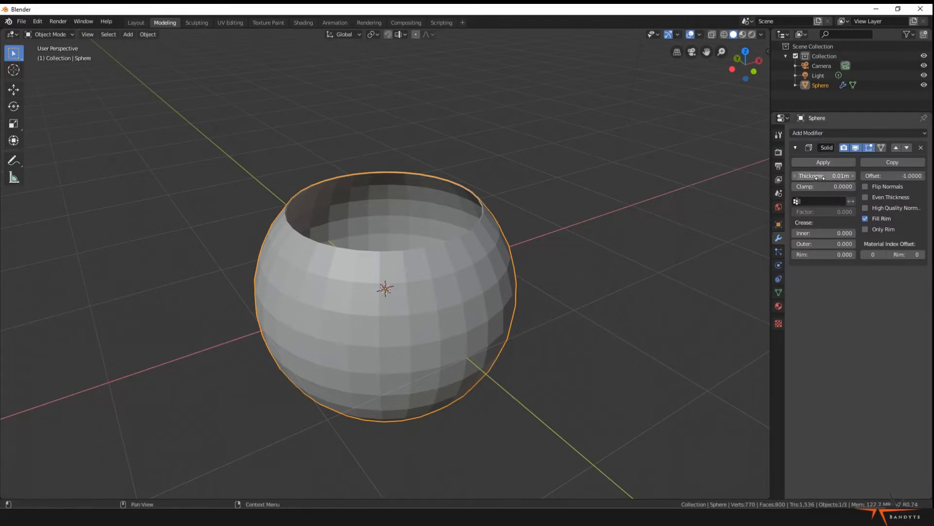
double_click(822, 175)
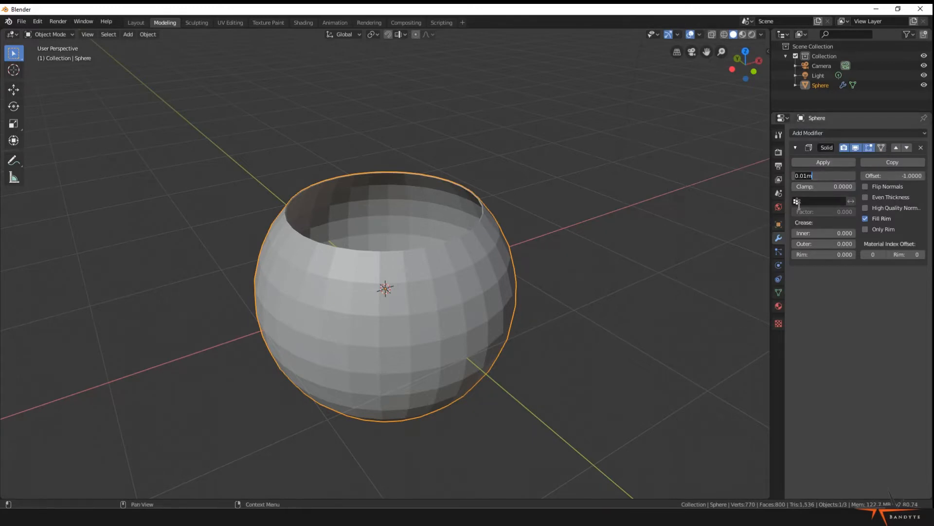
text(0.13m)
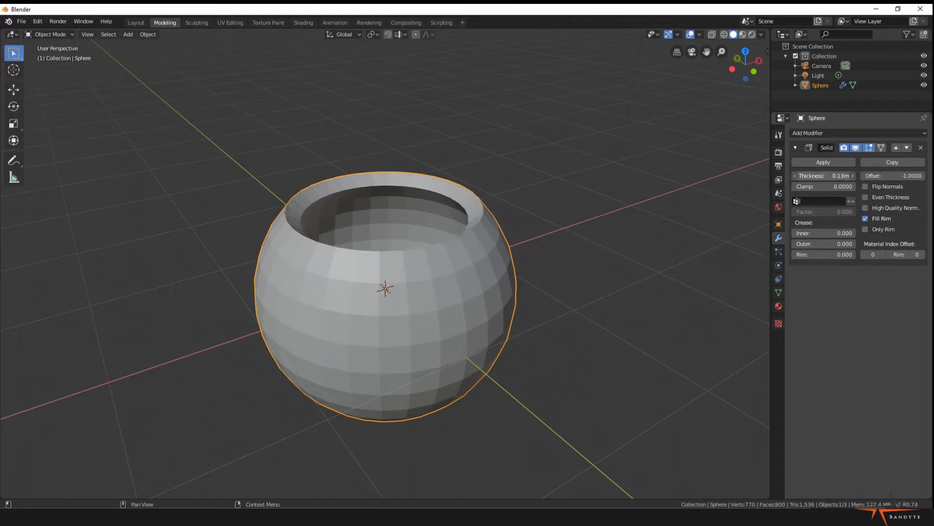
click(824, 175)
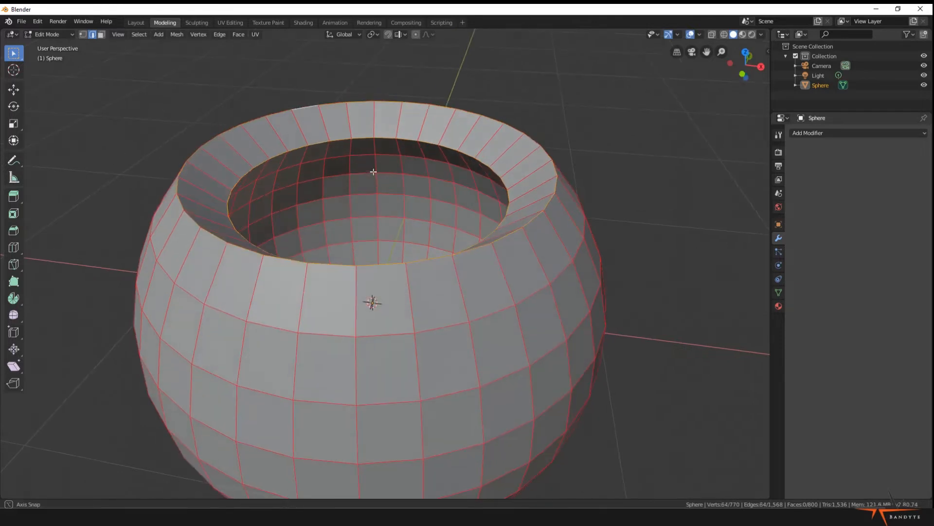
Start bevelling the hollow sphere's selected rim edges with Ctrl+B.
key(ctrl+b)
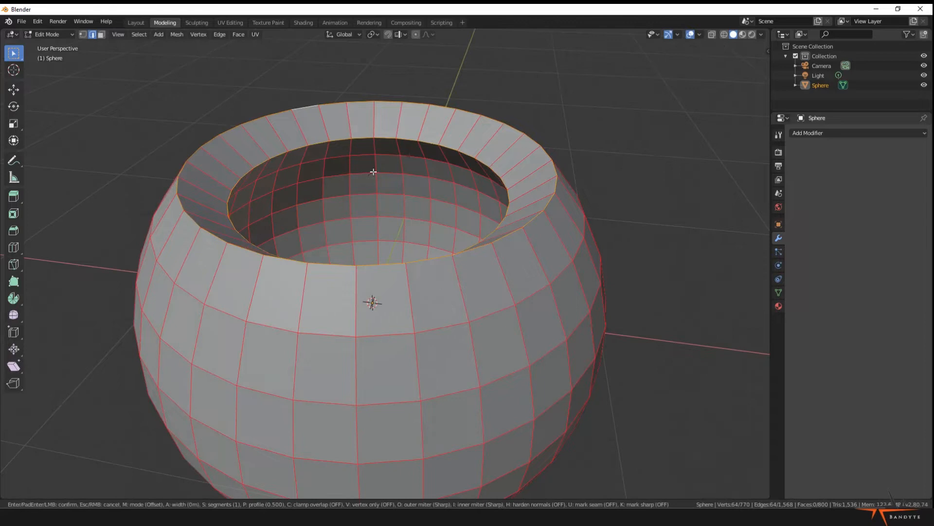
mouse_move(350, 189)
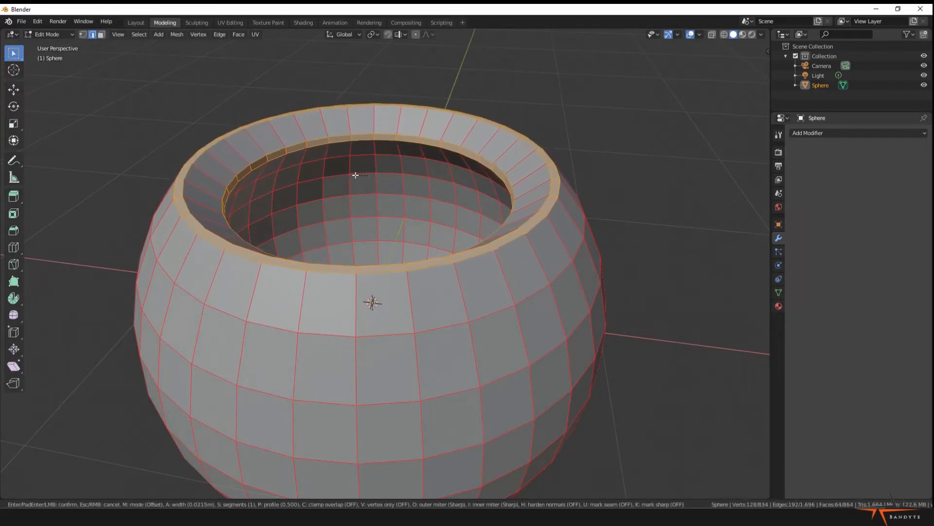
mouse_move(357, 175)
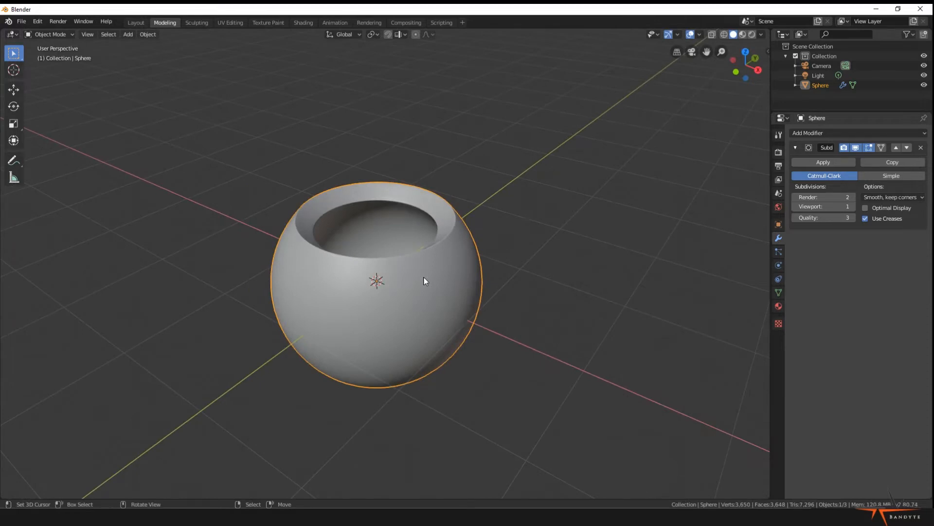
Add a second UV sphere, scale it down inside the pot and shade it smooth.
click(128, 34)
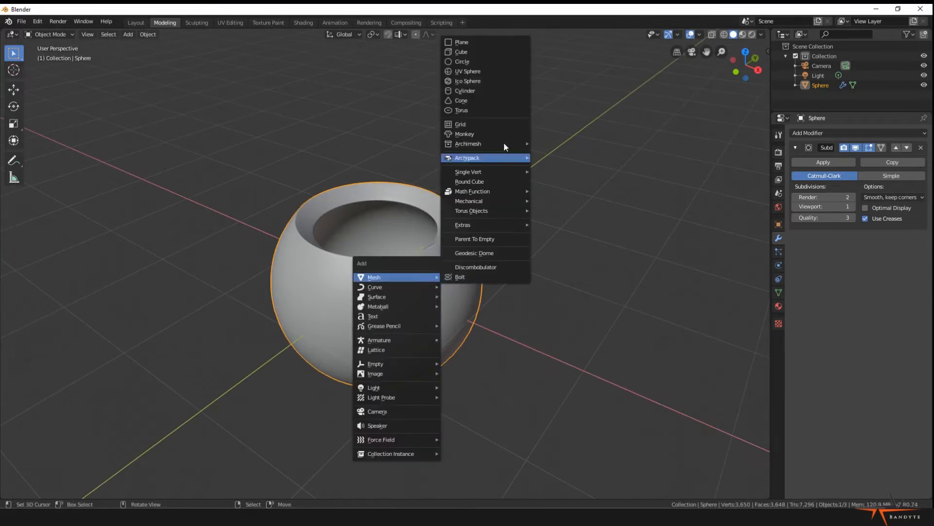
click(468, 71)
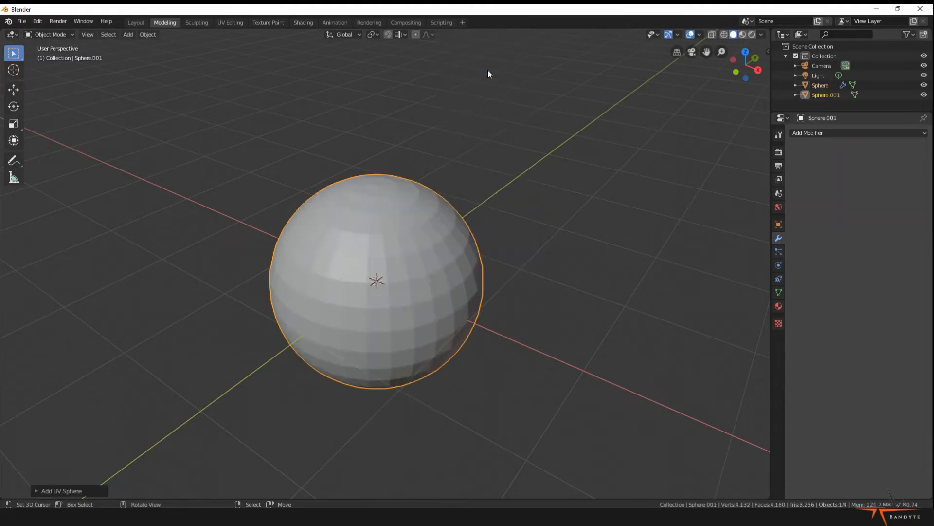
mouse_move(542, 222)
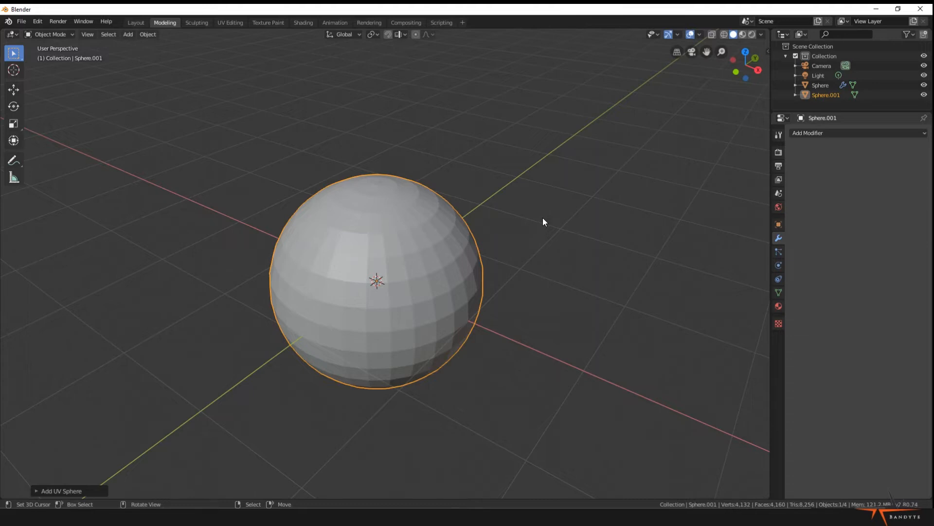
key(s)
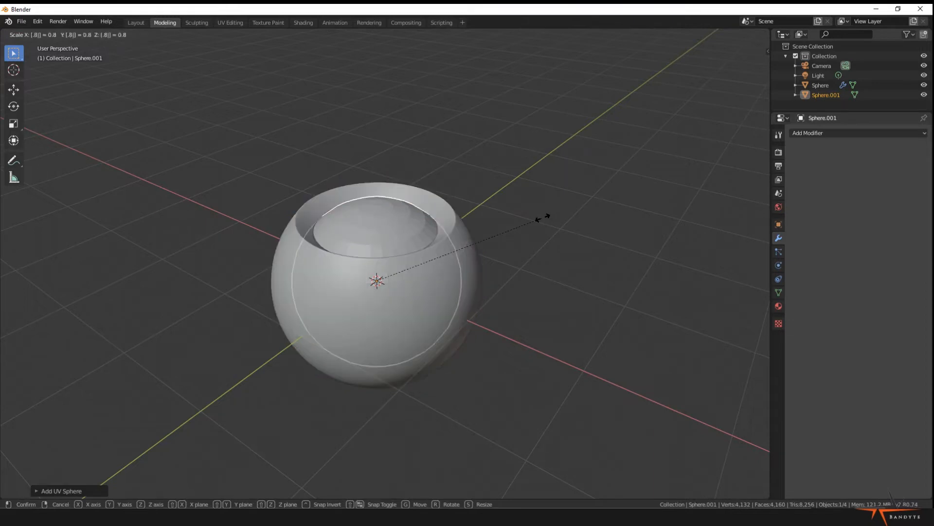
click(542, 222)
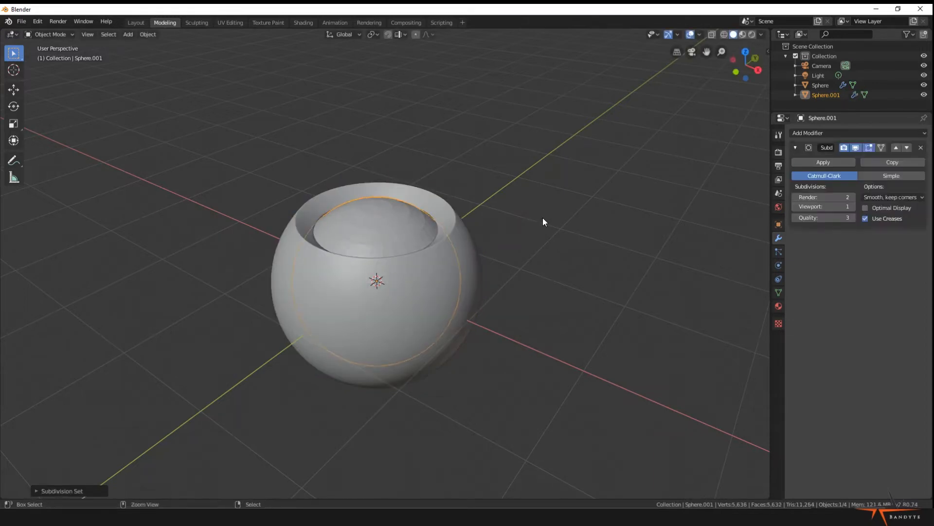
right_click(543, 222)
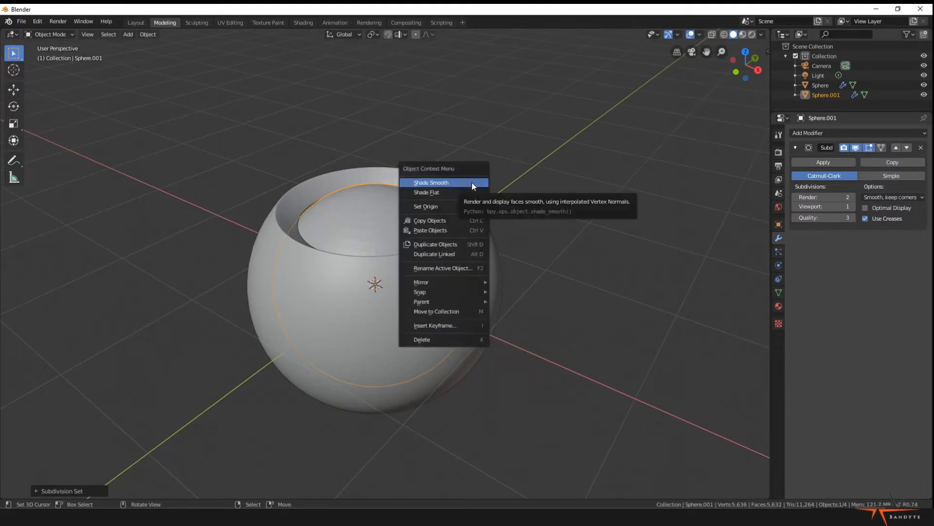
click(431, 183)
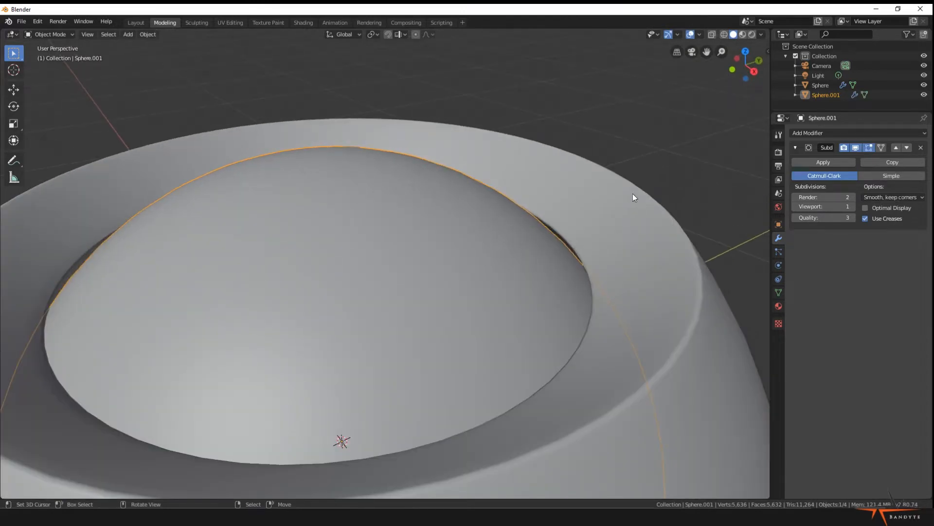
key(s)
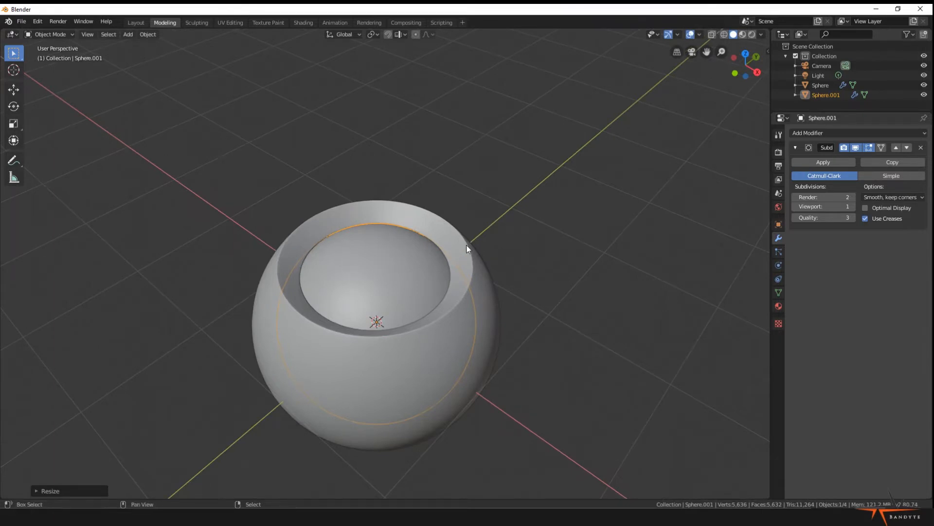
Select the outer sphere with the core, raise it above the grid and tilt it.
click(820, 84)
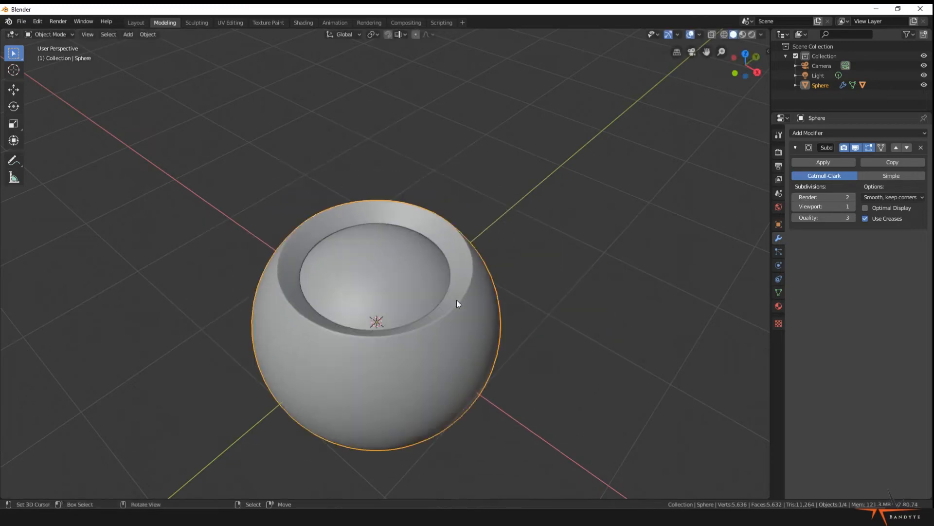
mouse_move(487, 322)
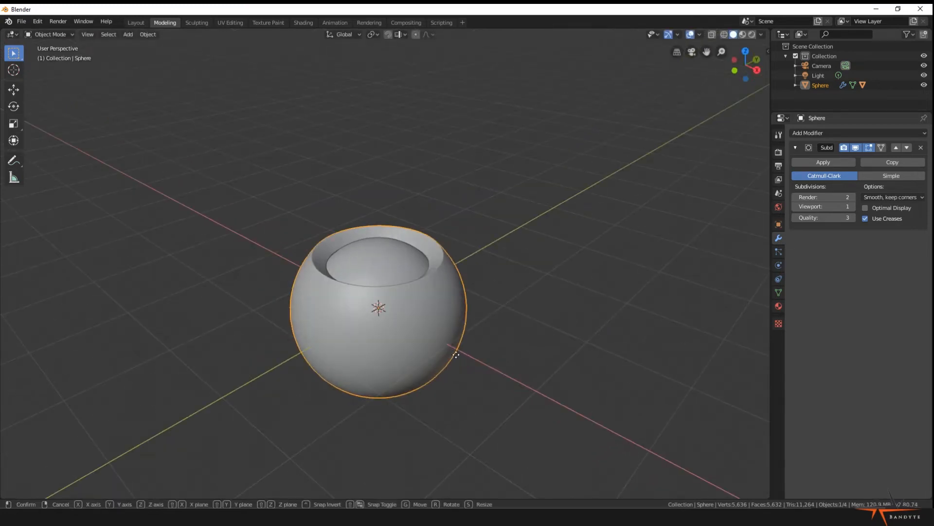
click(456, 355)
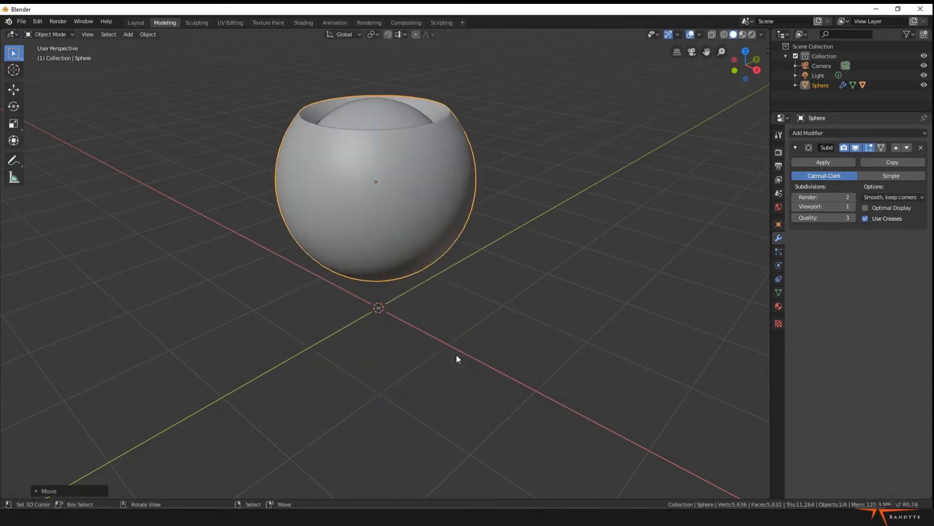
key(r)
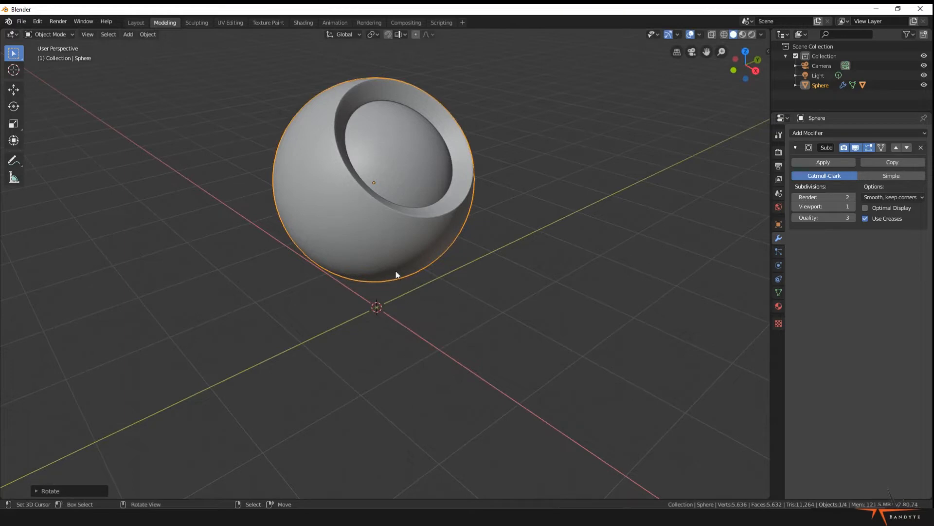
mouse_move(422, 332)
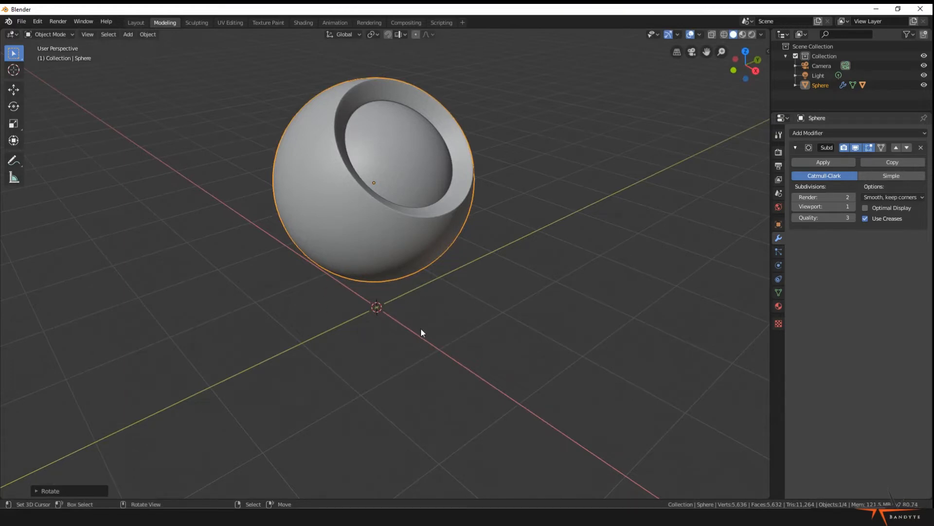
mouse_move(374, 334)
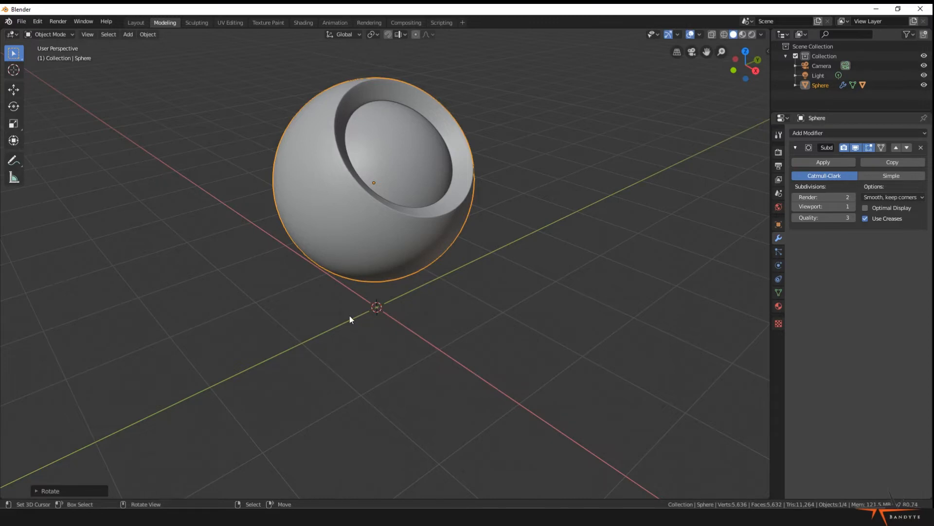
mouse_move(292, 175)
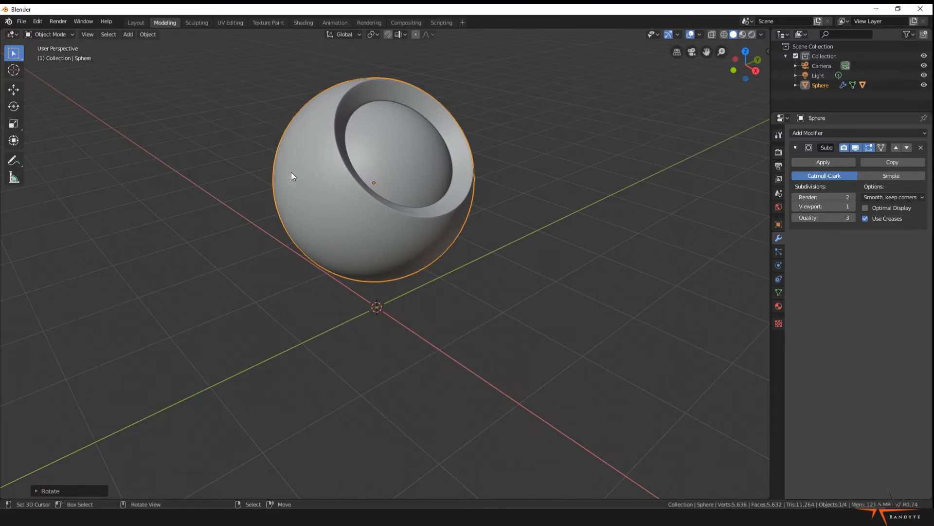
mouse_move(431, 349)
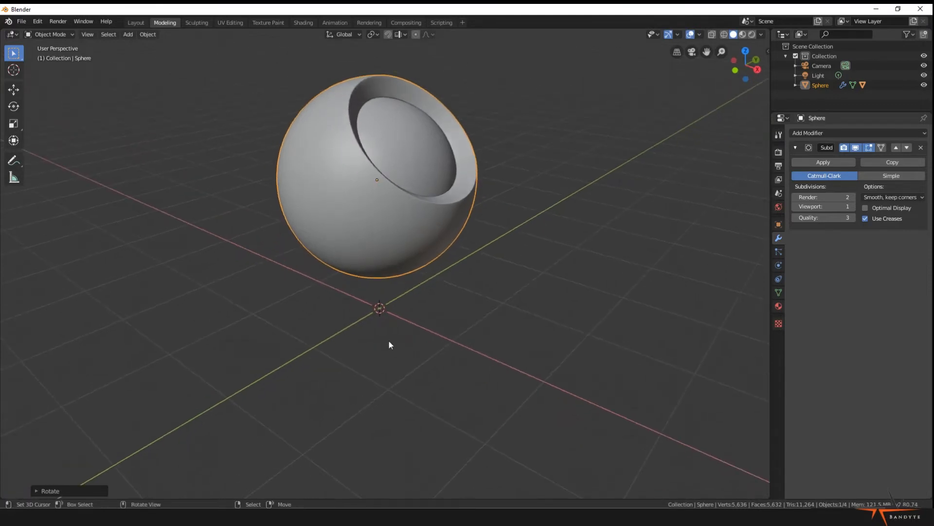
Add a cylinder, flatten it into a thin disc and move it below the sphere.
click(127, 34)
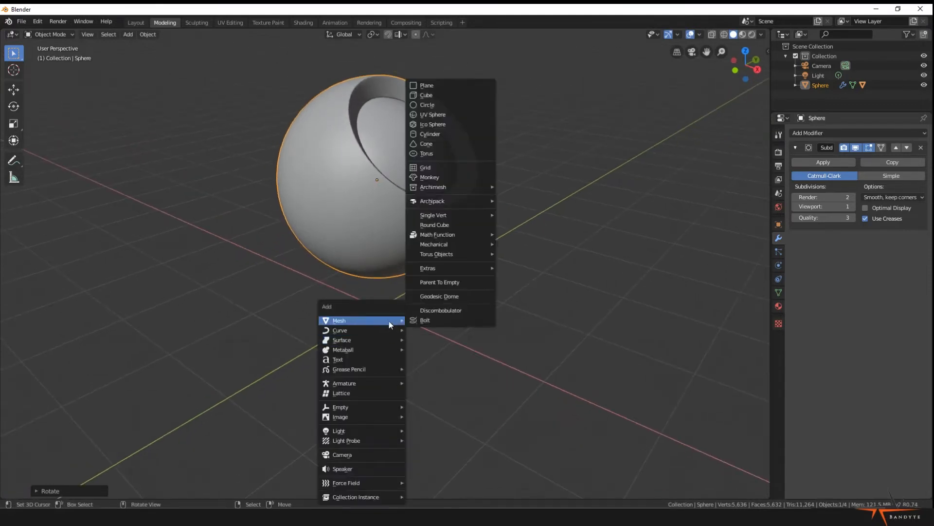
click(430, 134)
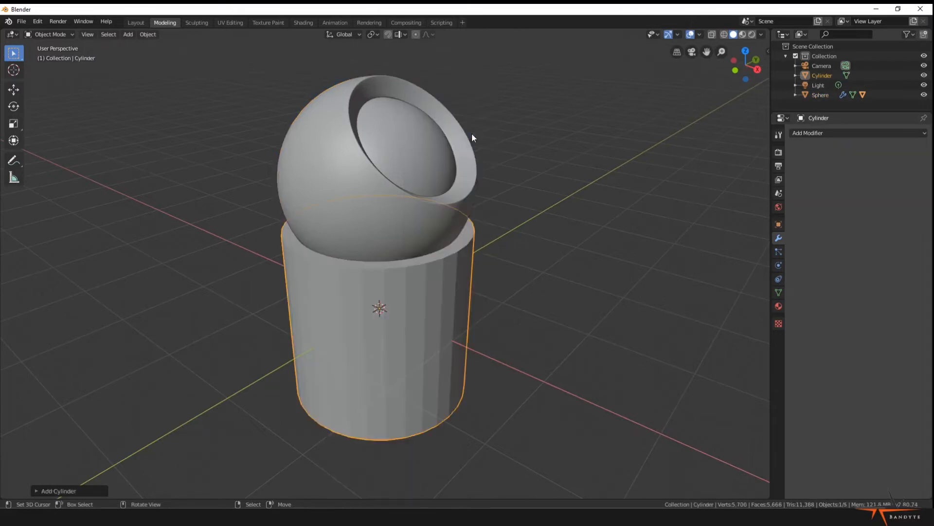
mouse_move(468, 337)
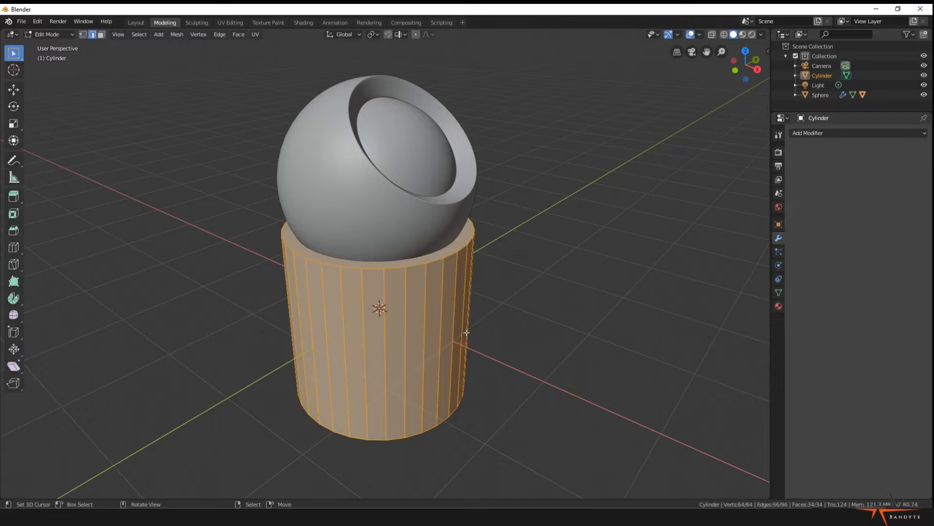
key(s)
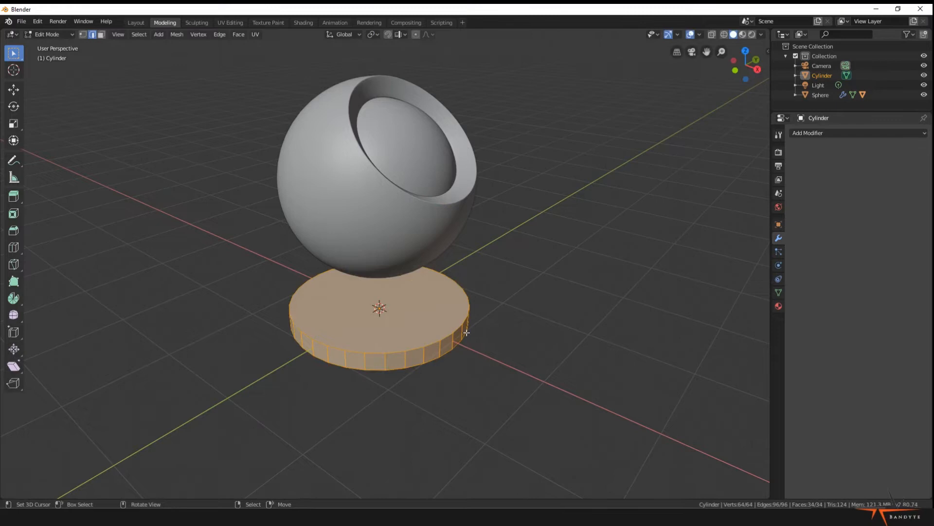
key(g)
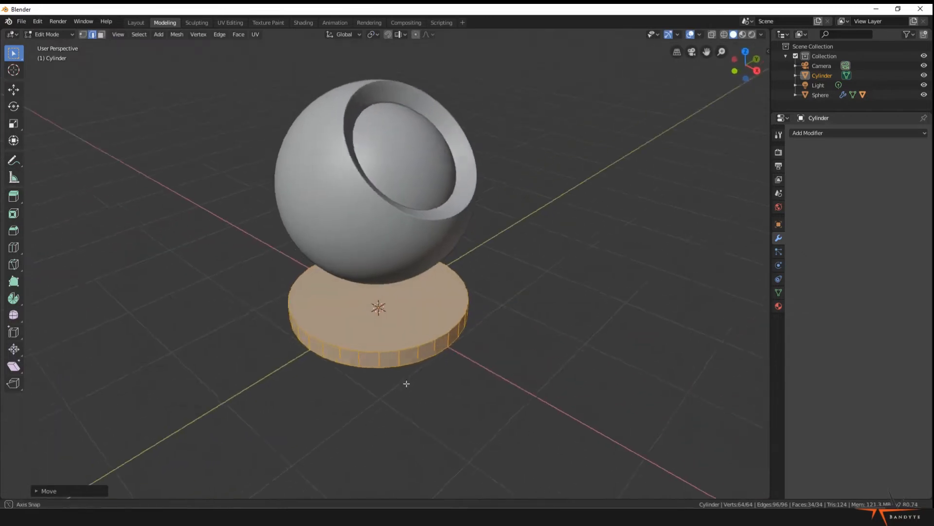
click(93, 34)
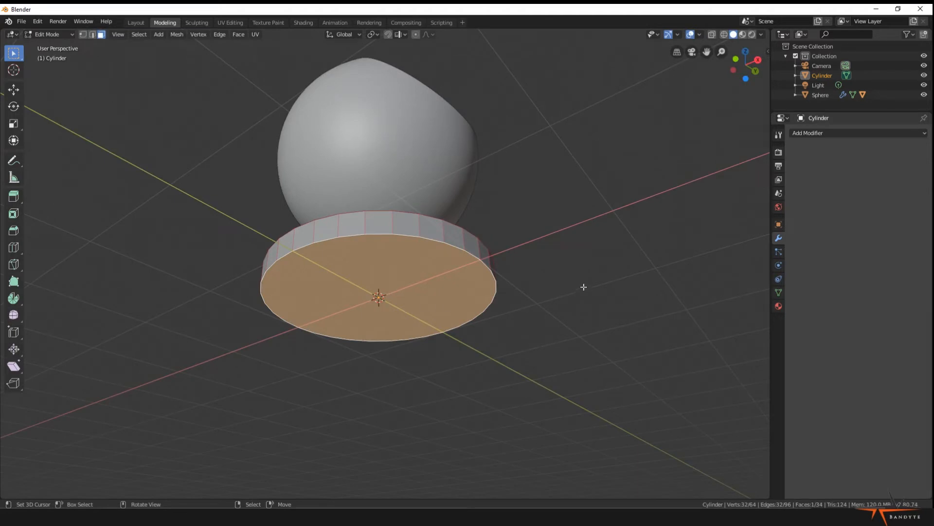
Inset a small central circle into the disc's top face and toggle Edit Mode to check.
key(i)
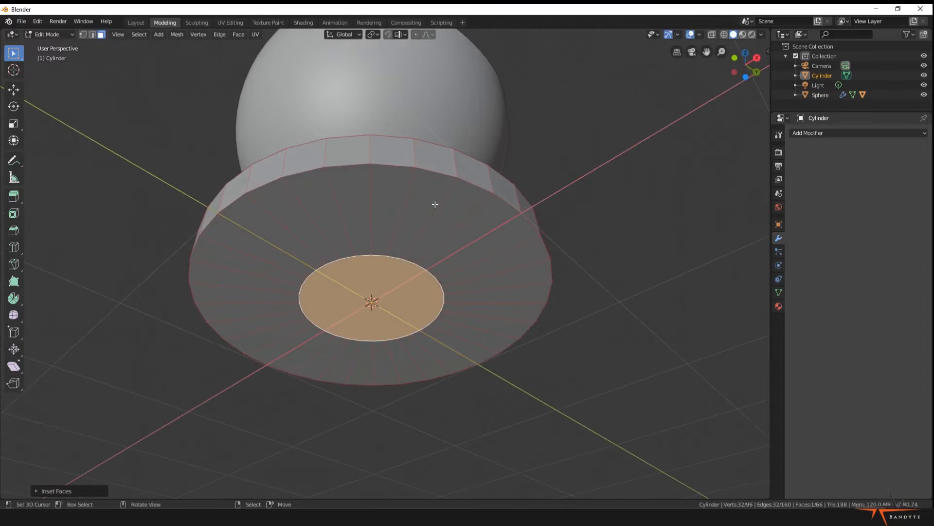
mouse_move(404, 309)
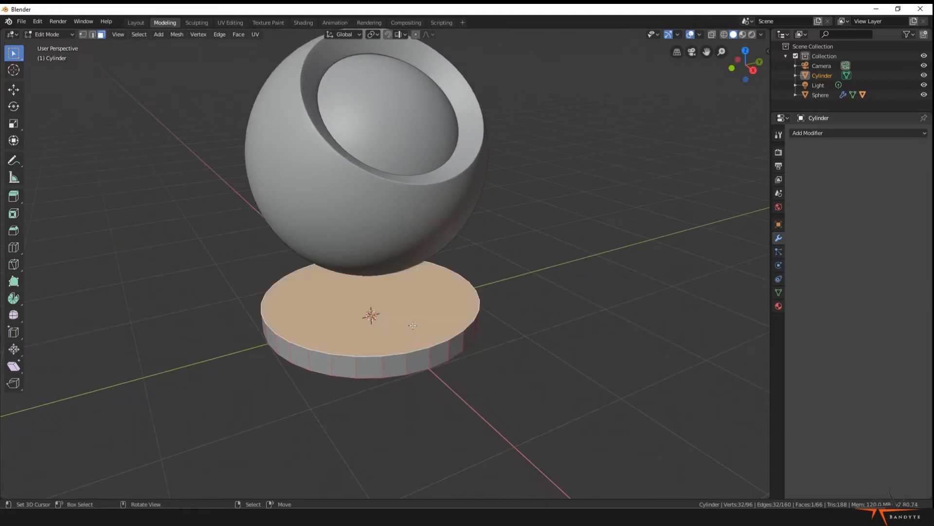
mouse_move(665, 373)
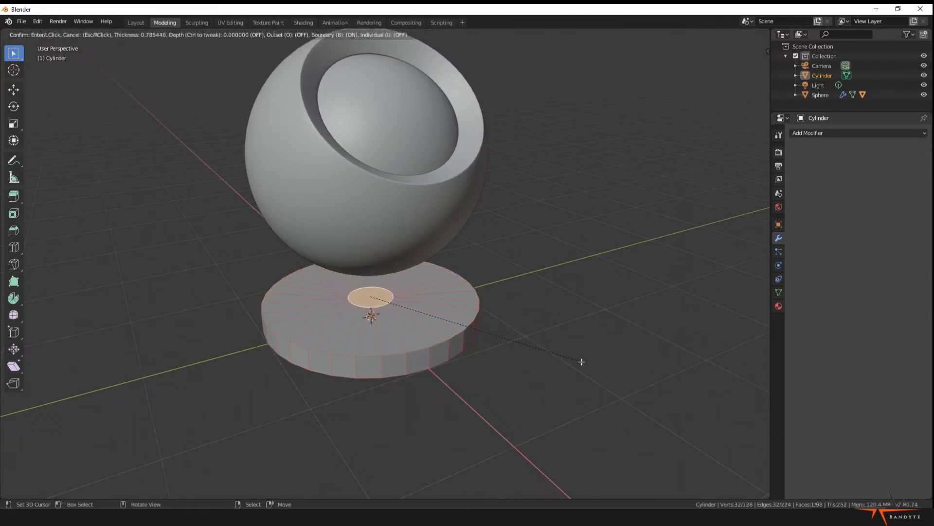
click(553, 362)
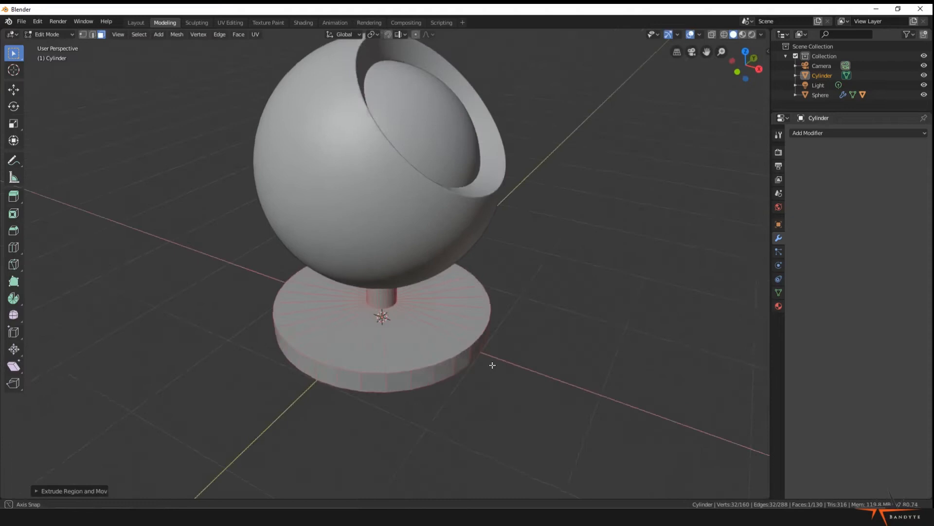
key(Tab)
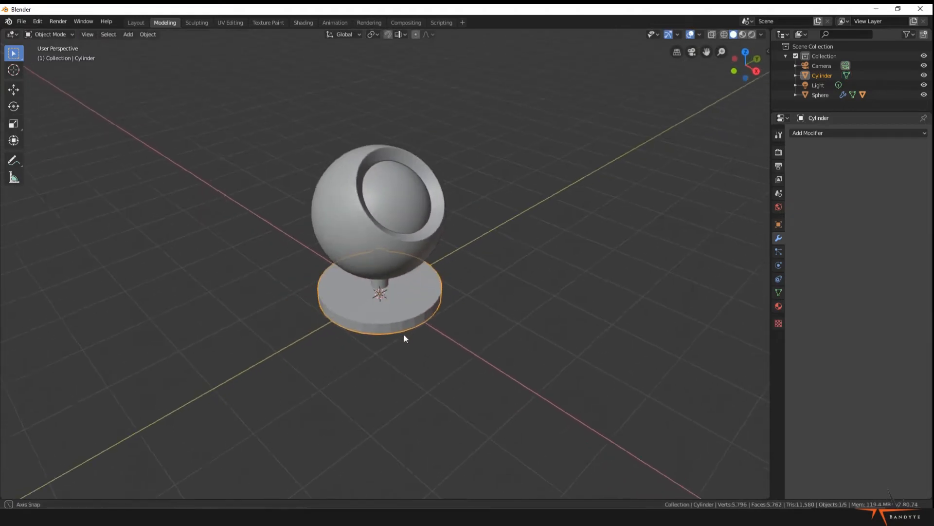
key(Tab)
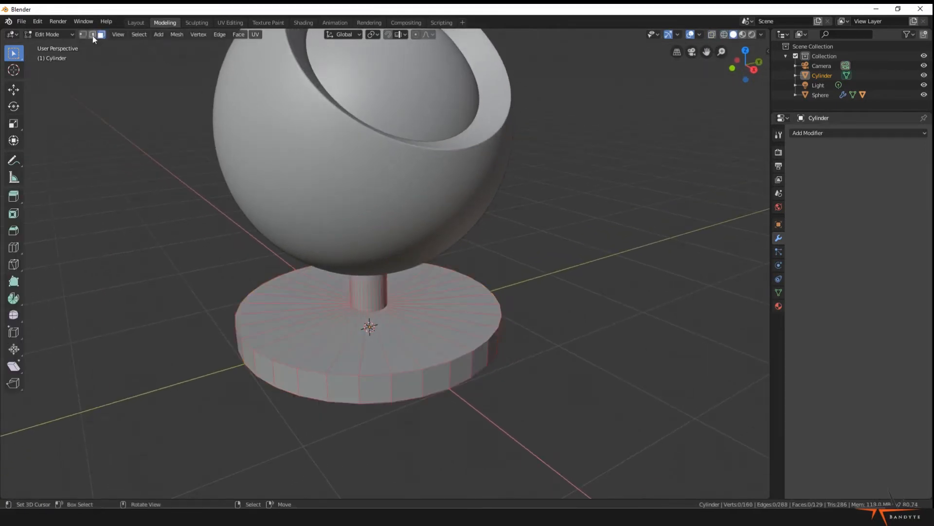
Select the base's top and bottom rim loops and bevel them.
click(93, 34)
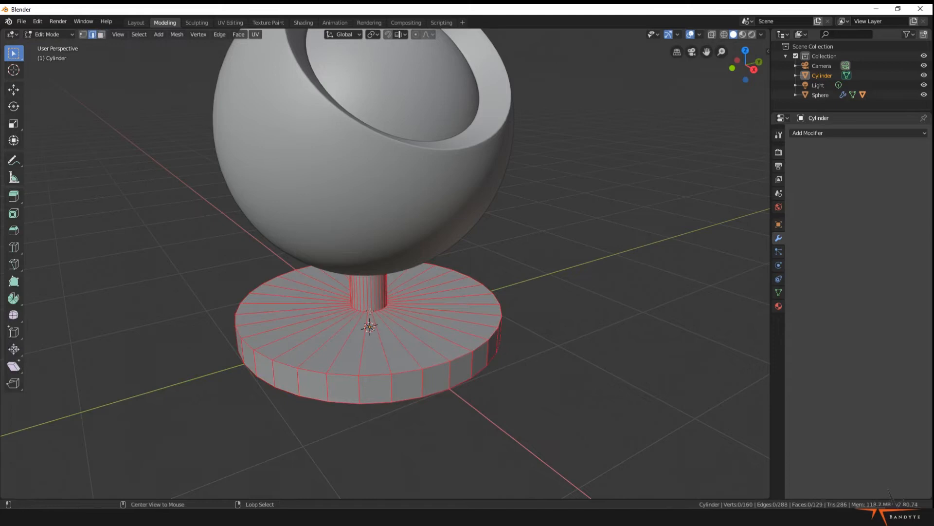
click(369, 310)
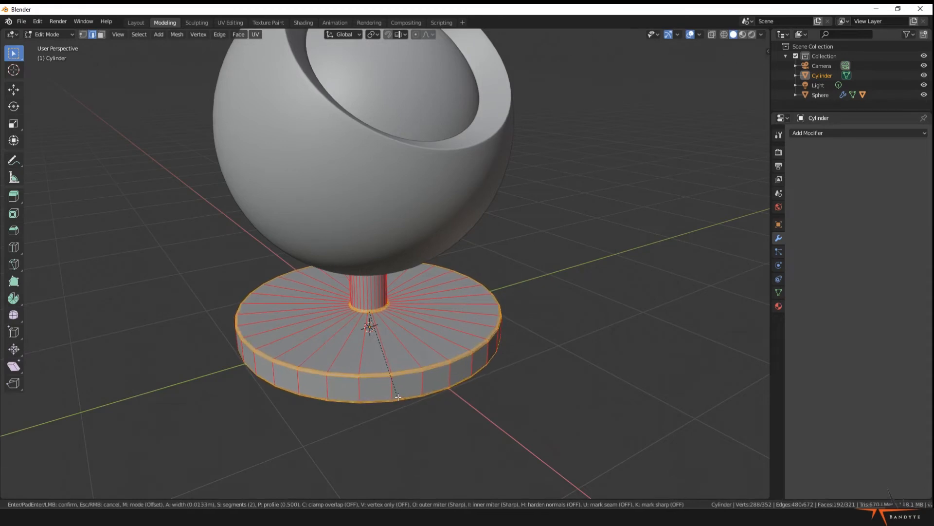
mouse_move(398, 397)
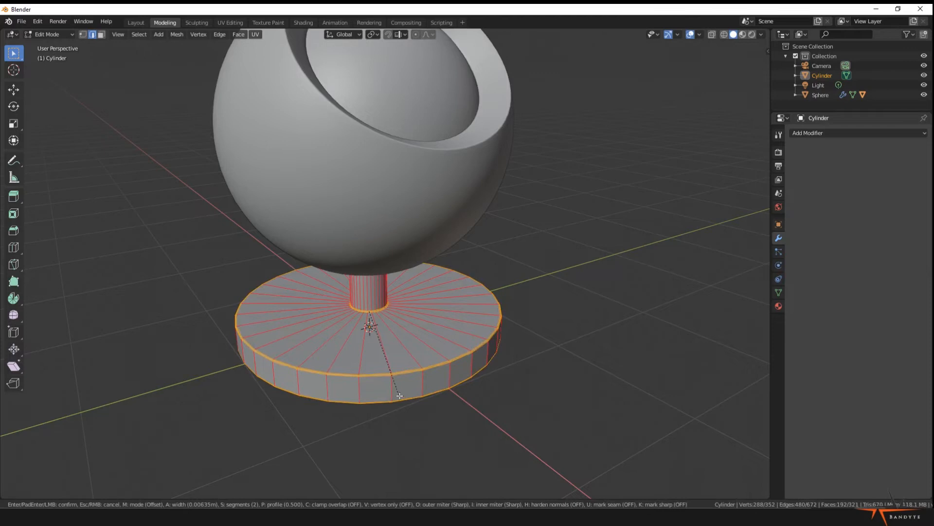
mouse_move(400, 398)
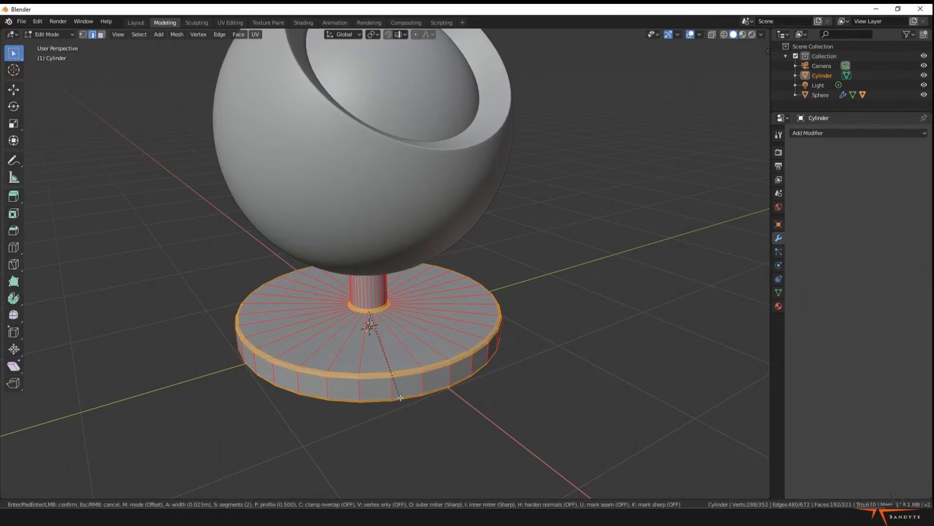
click(399, 399)
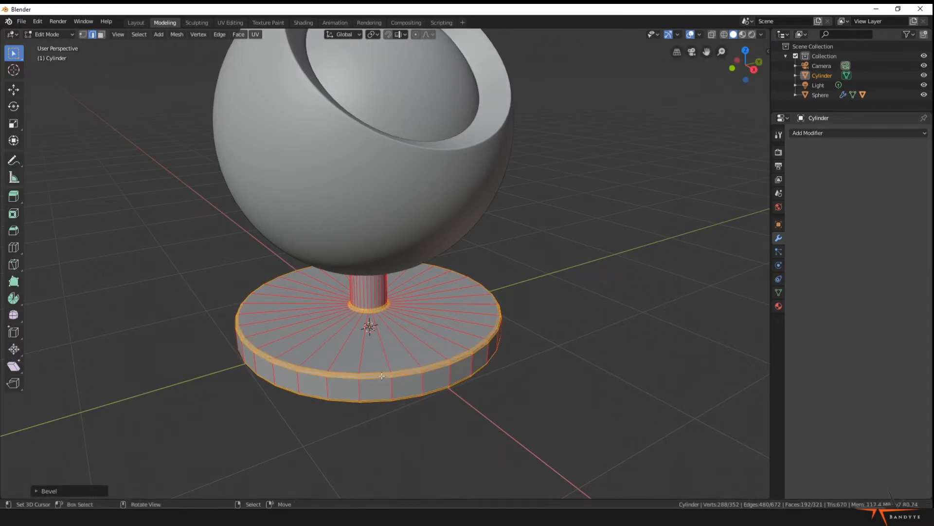
mouse_move(318, 335)
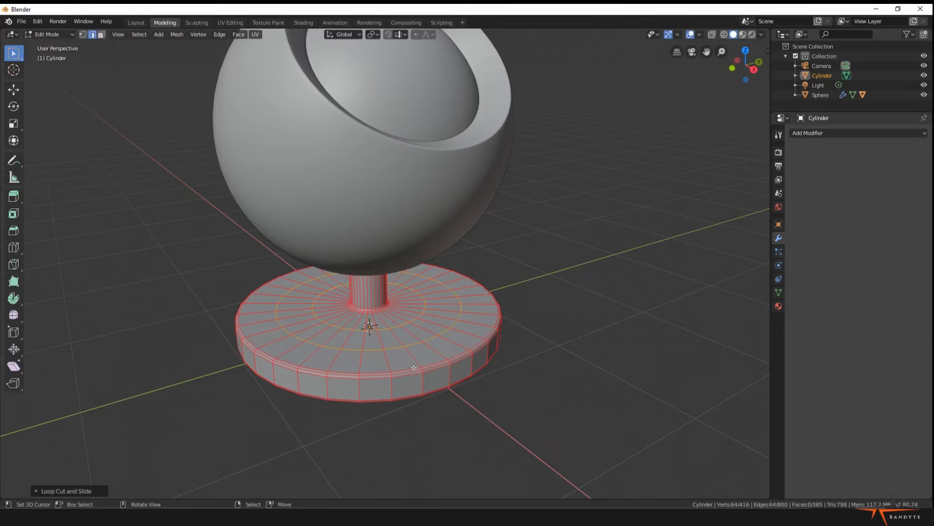
Give the pedestal a Subdivision Surface modifier and Shade Smooth, then zoom out.
key(Tab)
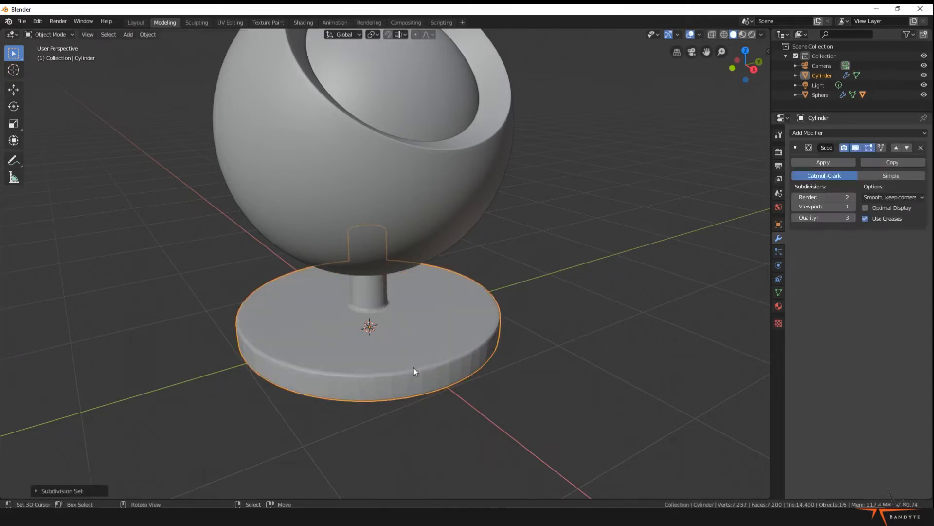
mouse_move(780, 272)
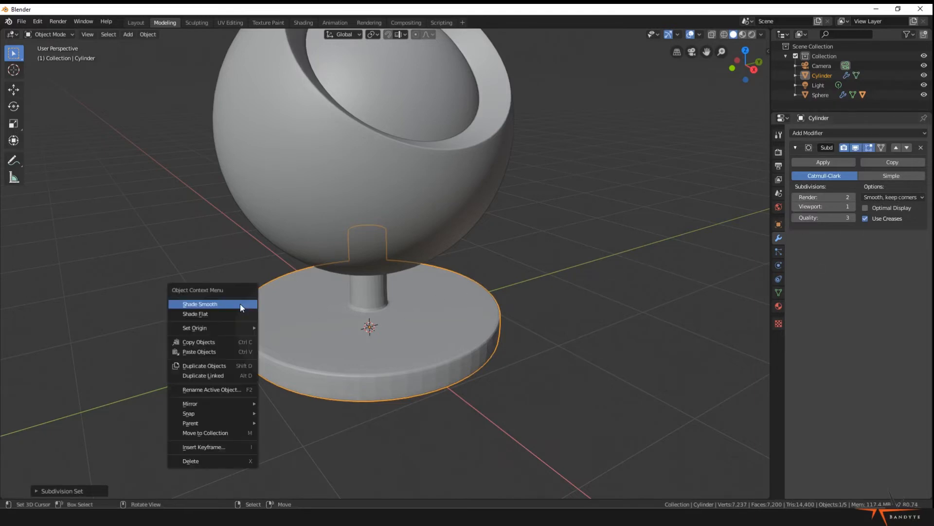
click(199, 304)
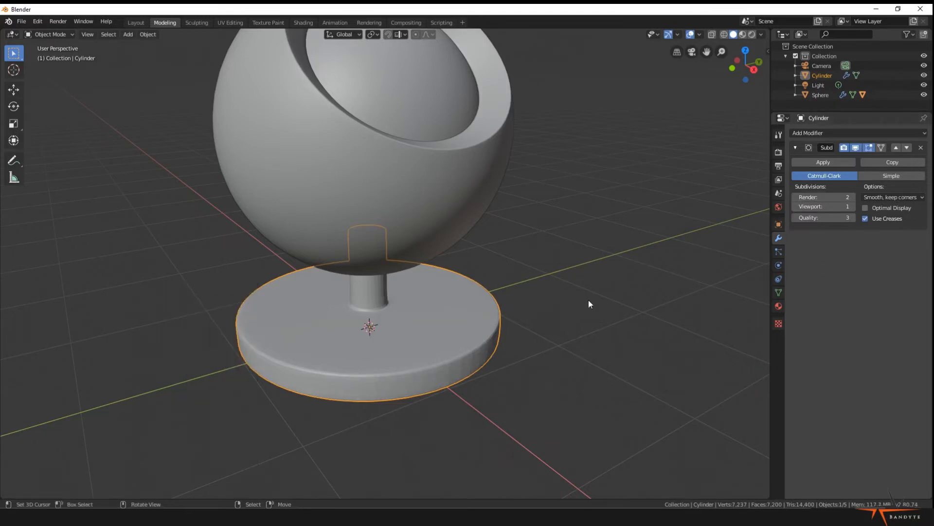
scroll(down, 3)
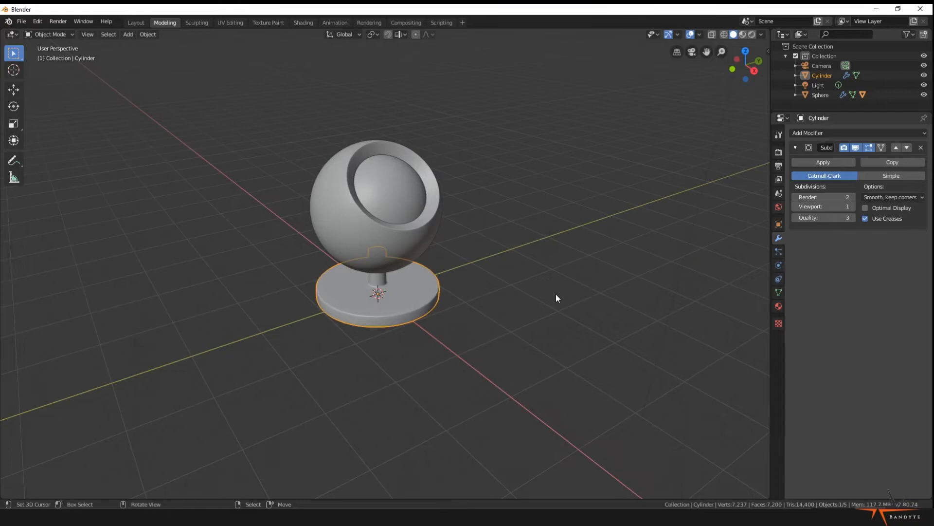
mouse_move(271, 253)
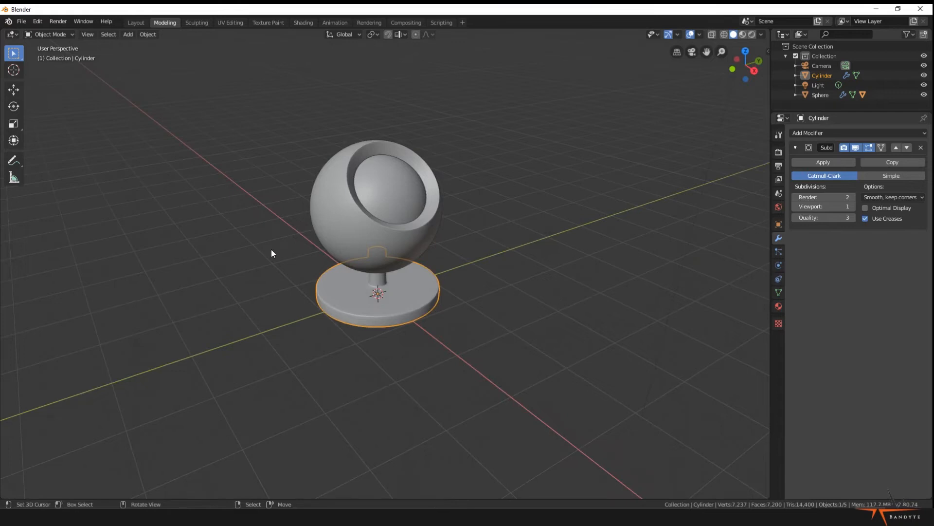
mouse_move(267, 300)
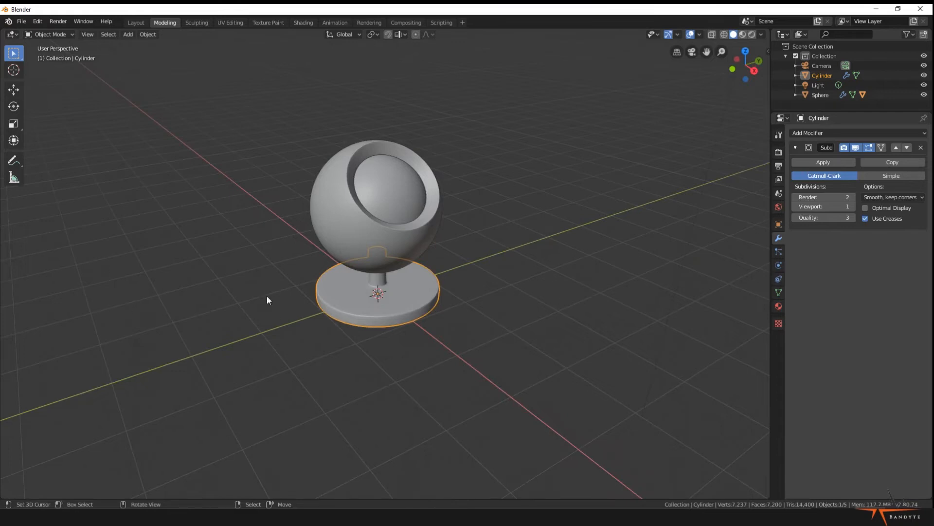
mouse_move(383, 257)
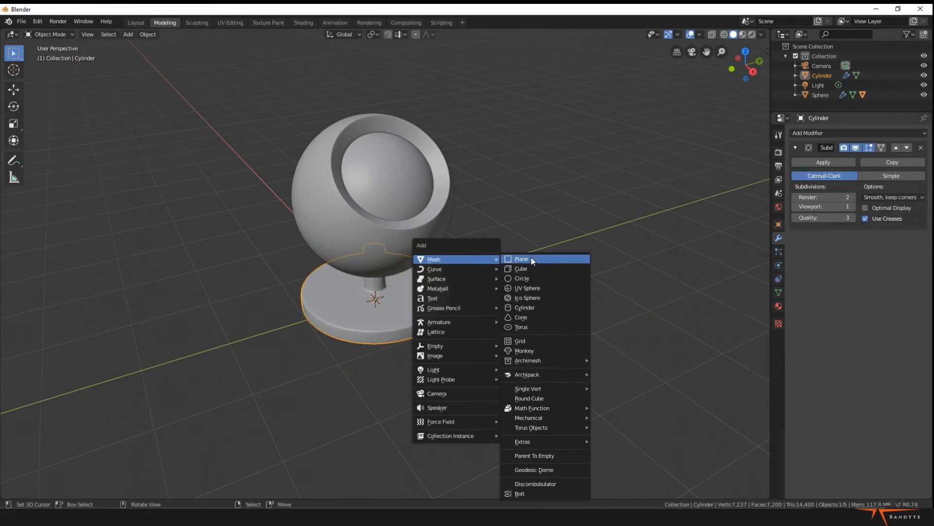
Add a large floor plane under the pedestal and switch to the Shading workspace.
click(521, 258)
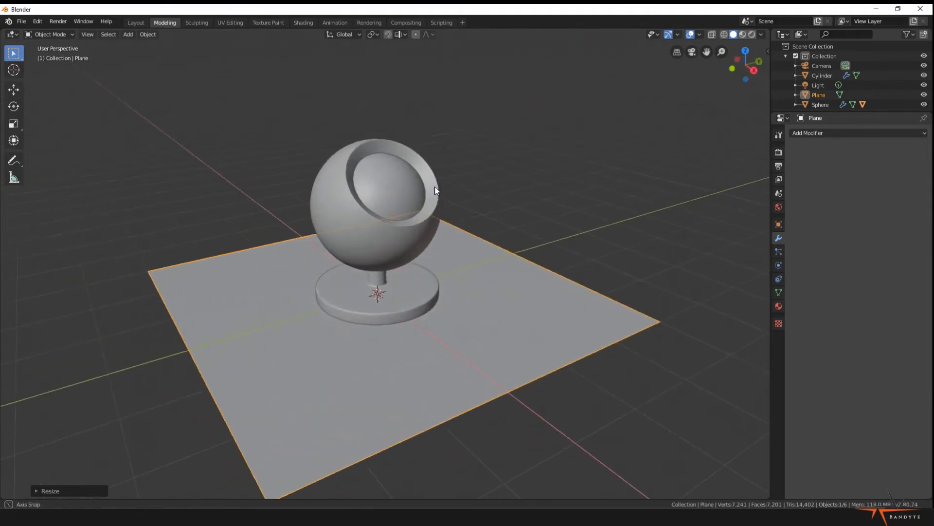
mouse_move(303, 22)
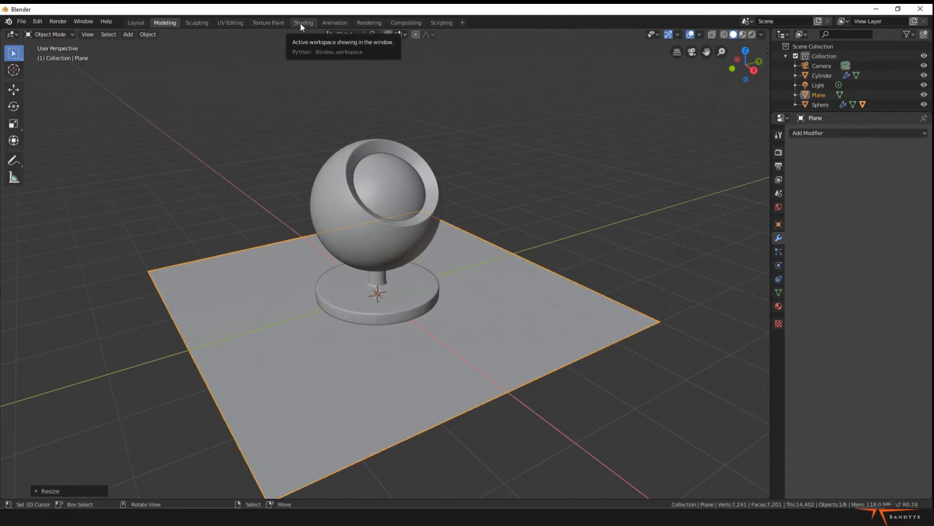
click(302, 22)
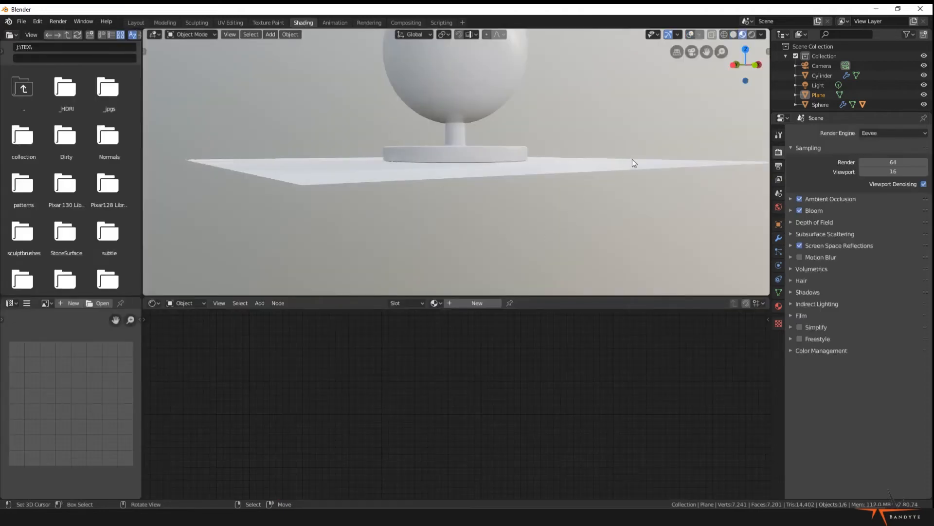
click(457, 102)
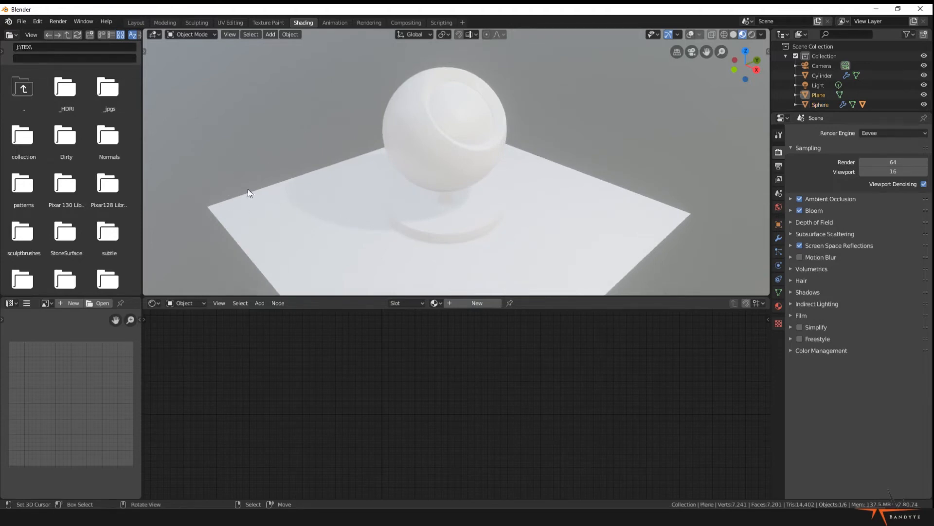
mouse_move(690, 36)
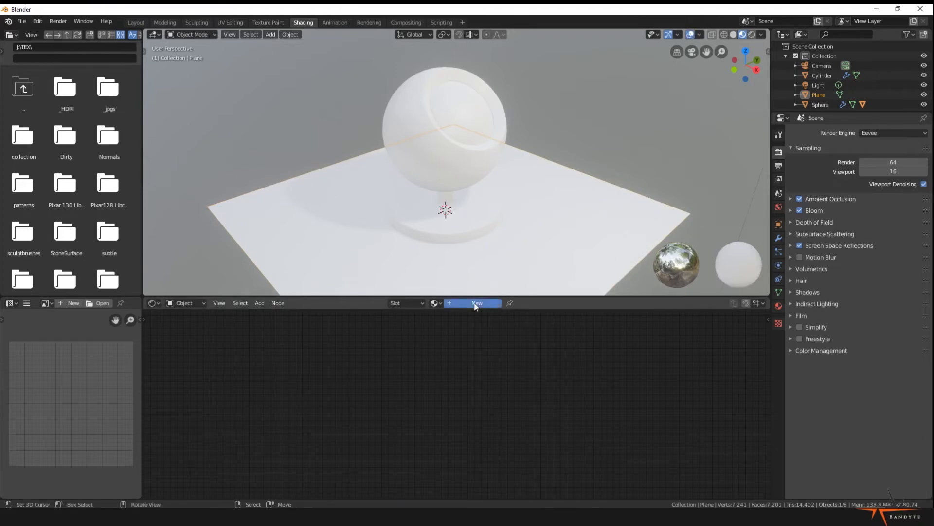
Create a new Principled BSDF material on the ground plane.
click(476, 303)
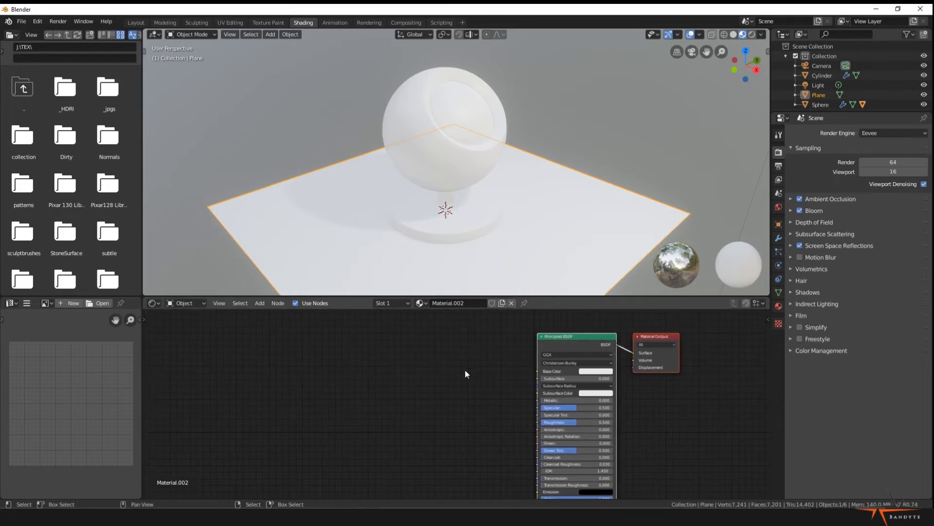
Add a Checker Texture node feeding Base Color, positioned left of the Principled BSDF.
click(259, 303)
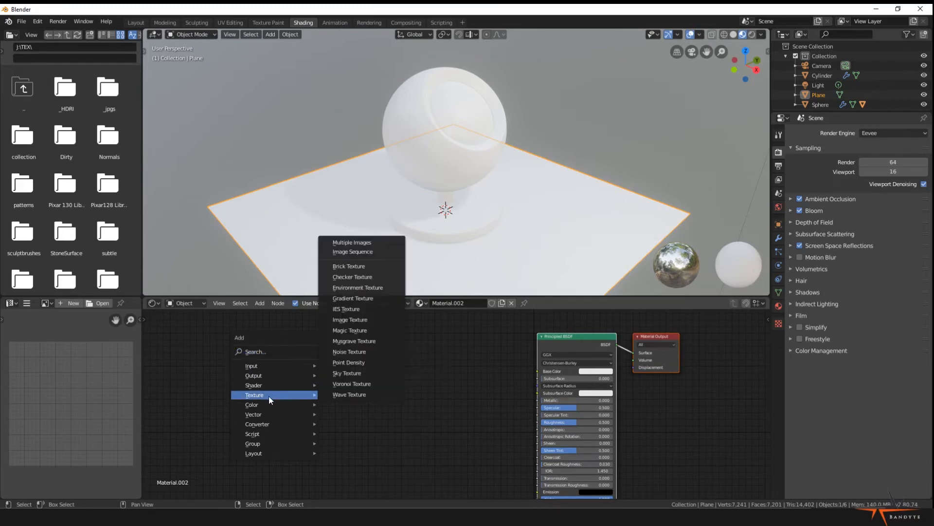
mouse_move(353, 340)
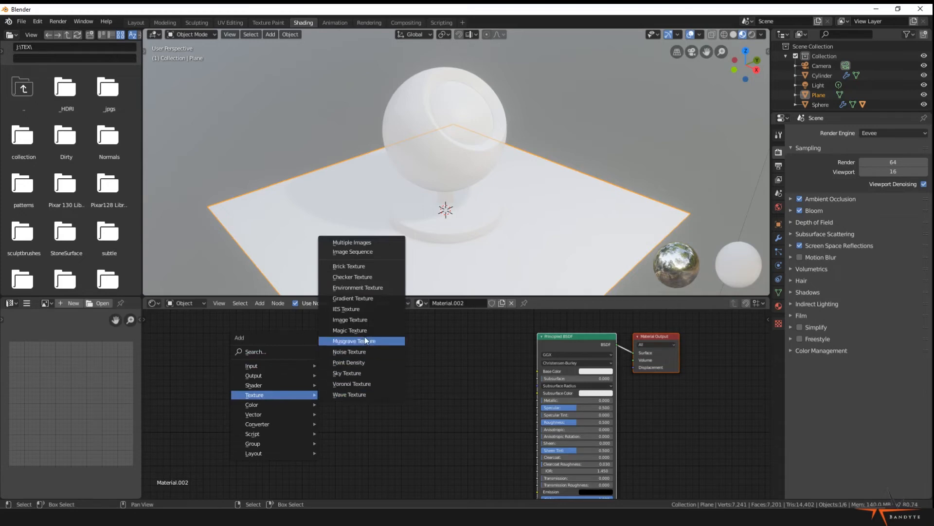
click(353, 277)
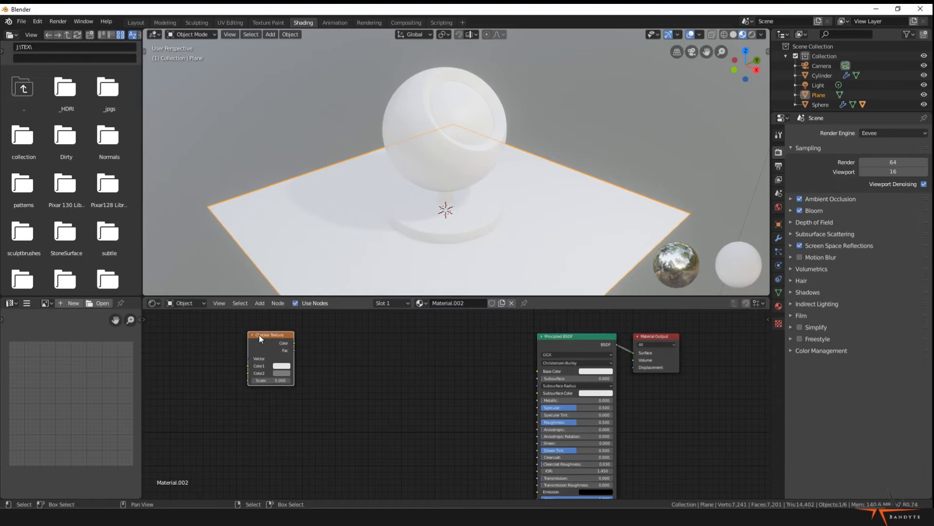
mouse_move(266, 345)
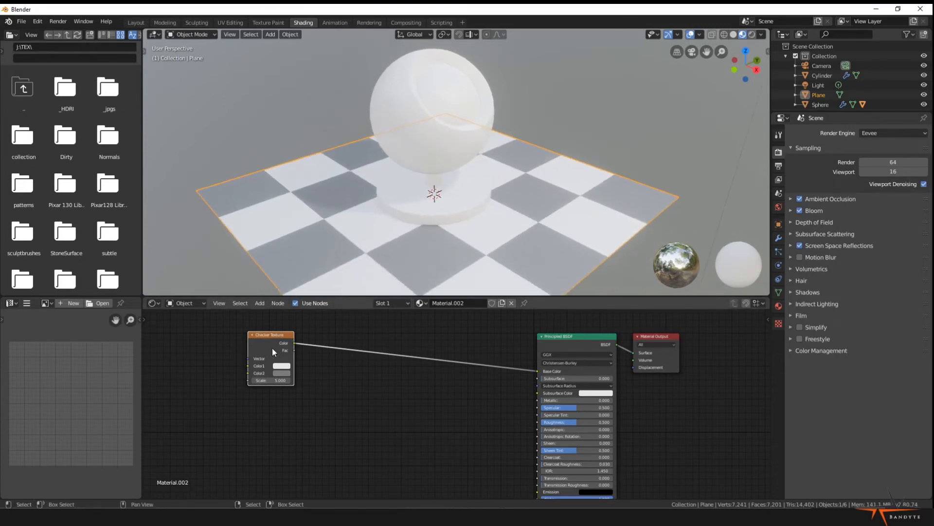
drag(270, 334, 233, 333)
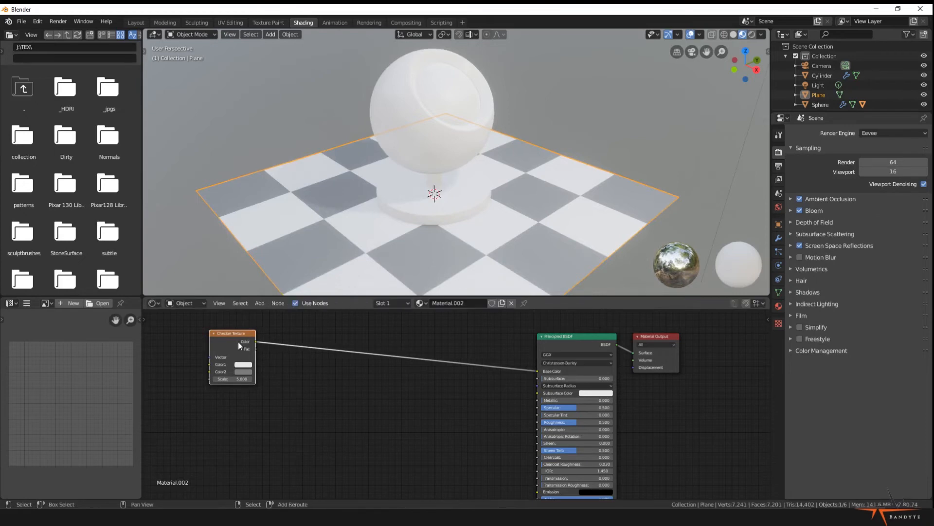
mouse_move(231, 353)
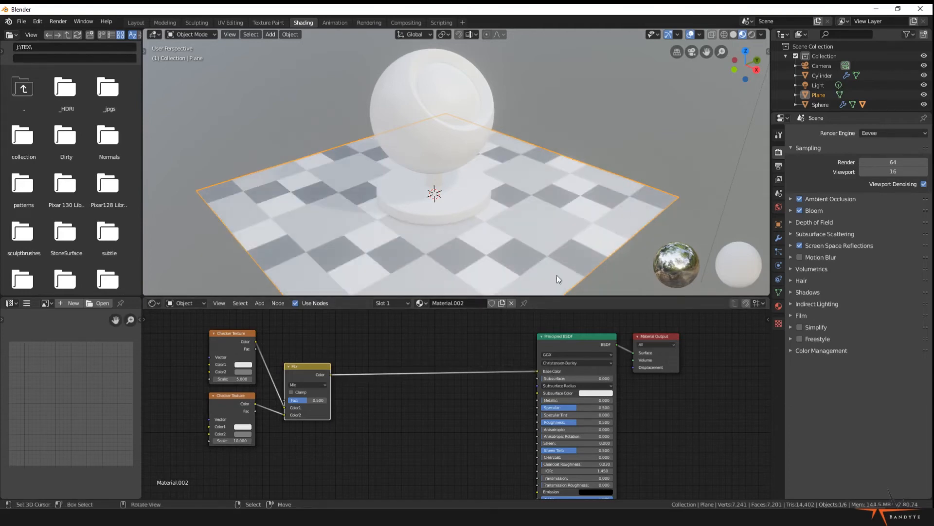
mouse_move(468, 189)
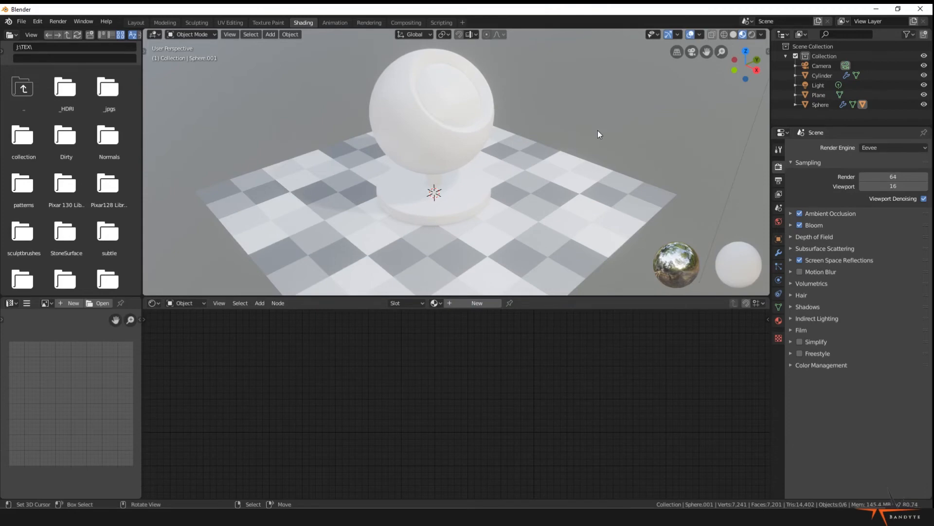
mouse_move(434, 155)
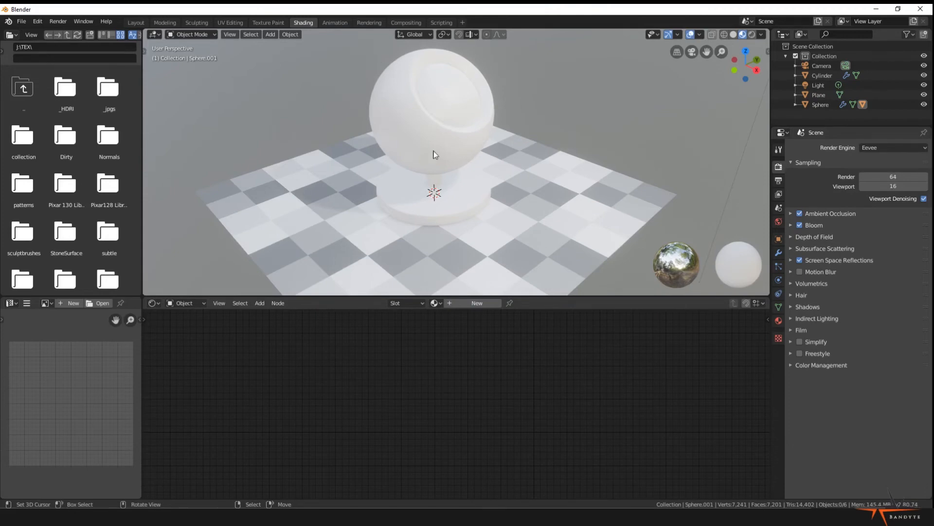
mouse_move(430, 122)
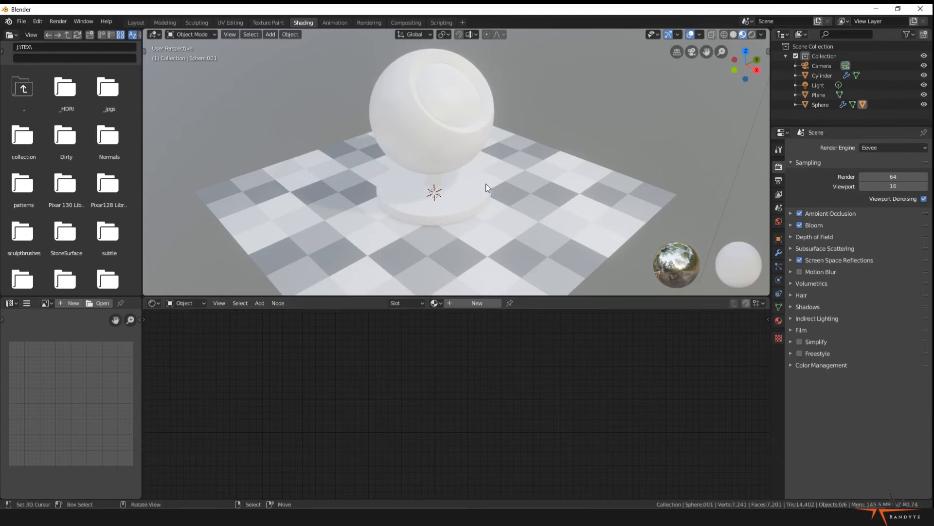
Select the inner sphere and create its new material named coreSphere.
click(457, 100)
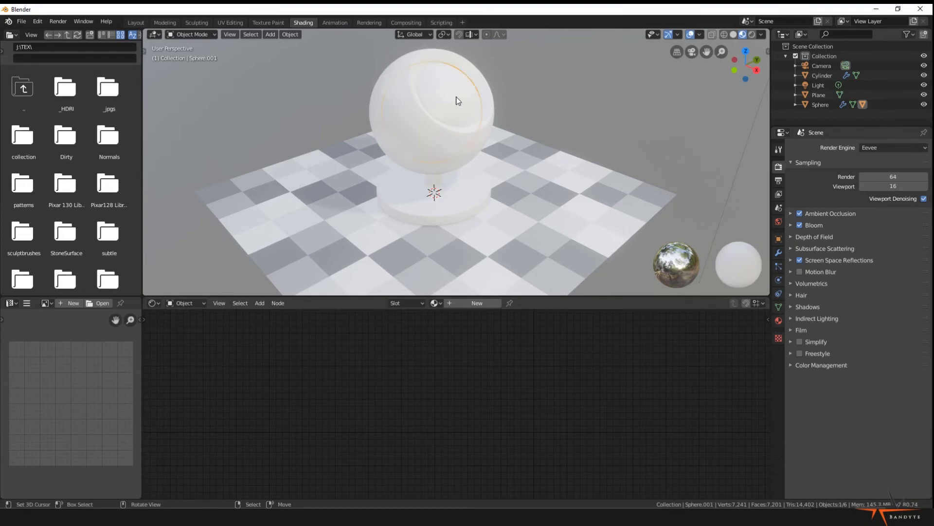
click(477, 302)
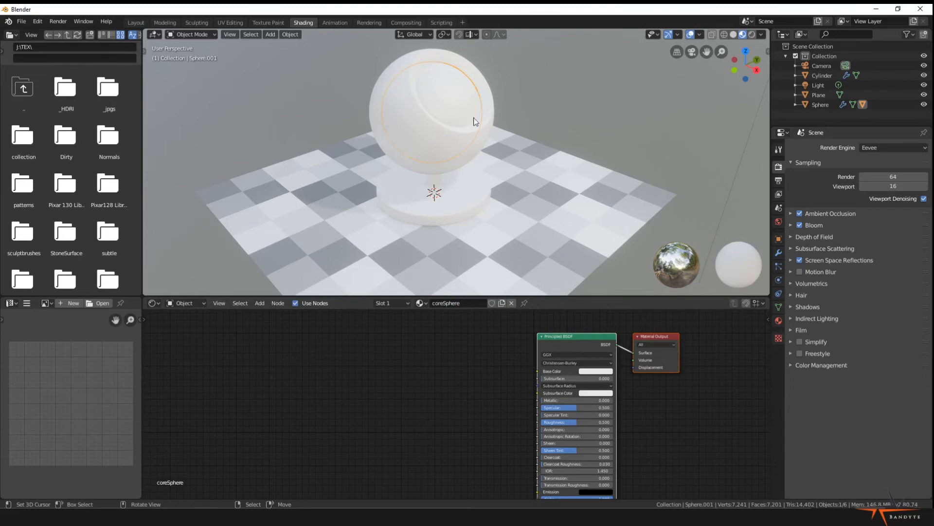
mouse_move(382, 121)
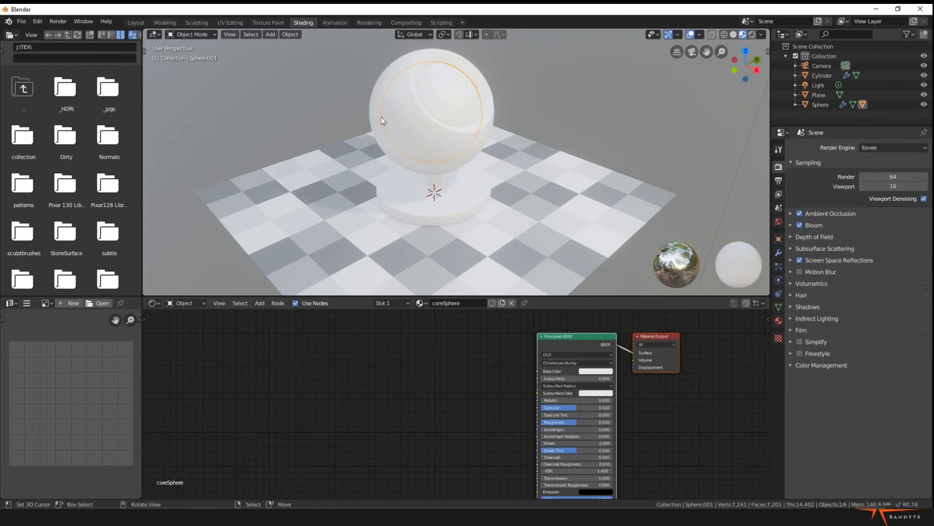
mouse_move(451, 74)
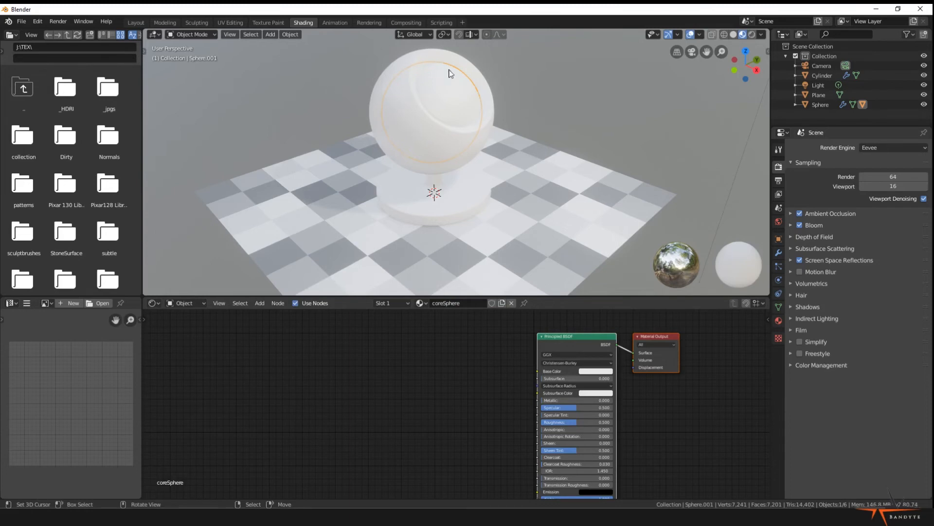
mouse_move(497, 123)
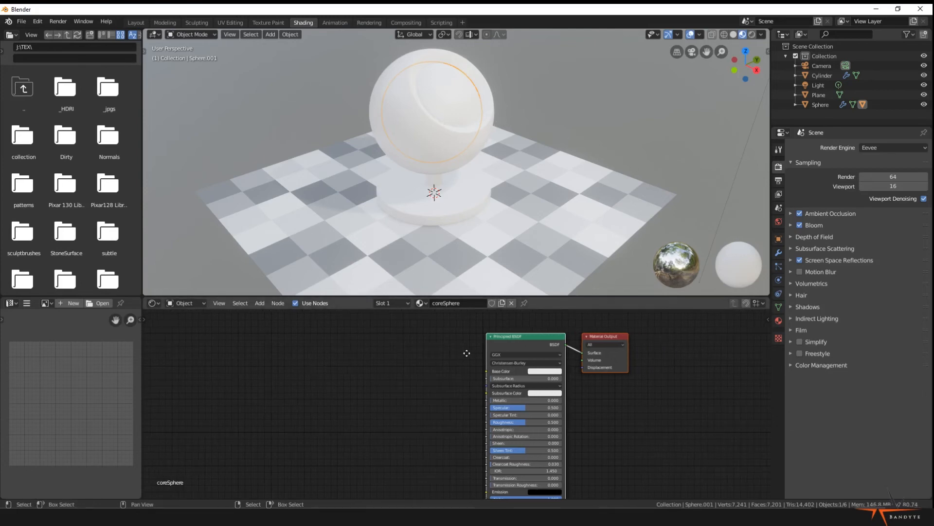
Set coreSphere base colour value to 0.25 and roughness 0.7, then select the outer sphere.
click(545, 371)
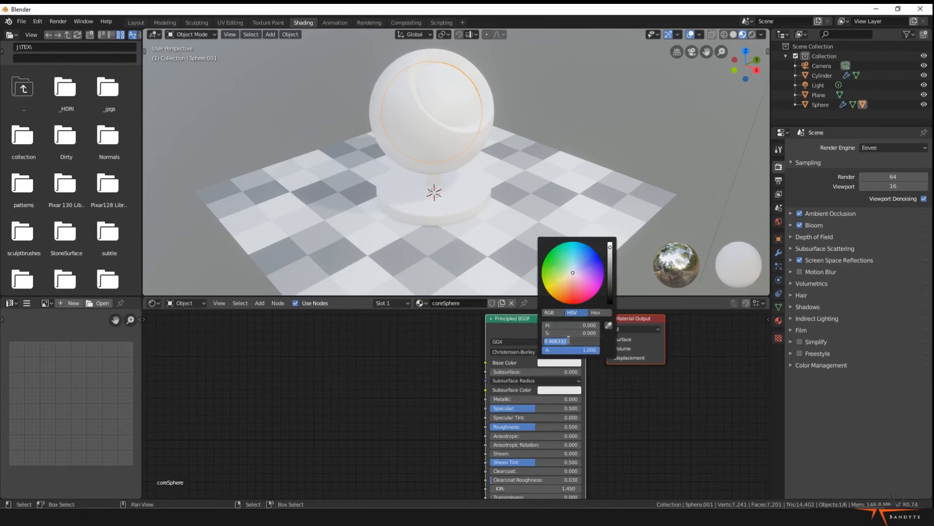
click(569, 340)
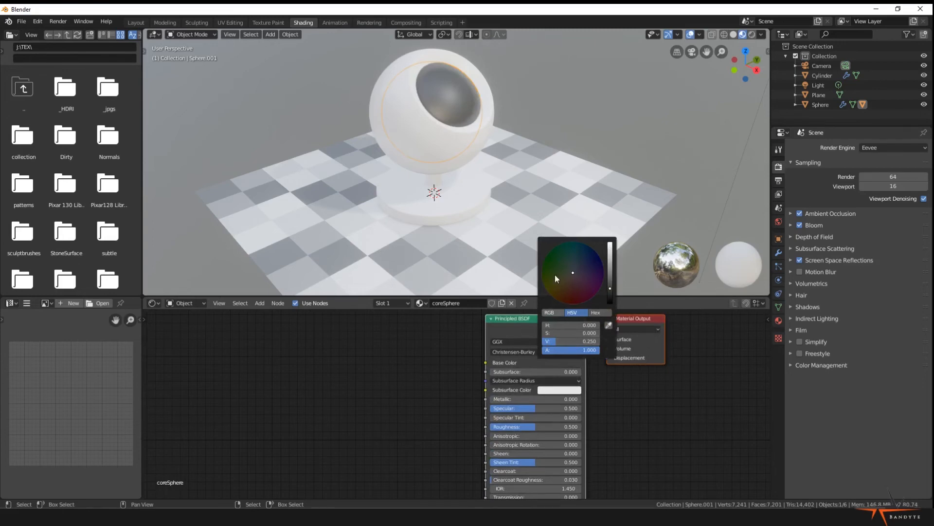
click(513, 141)
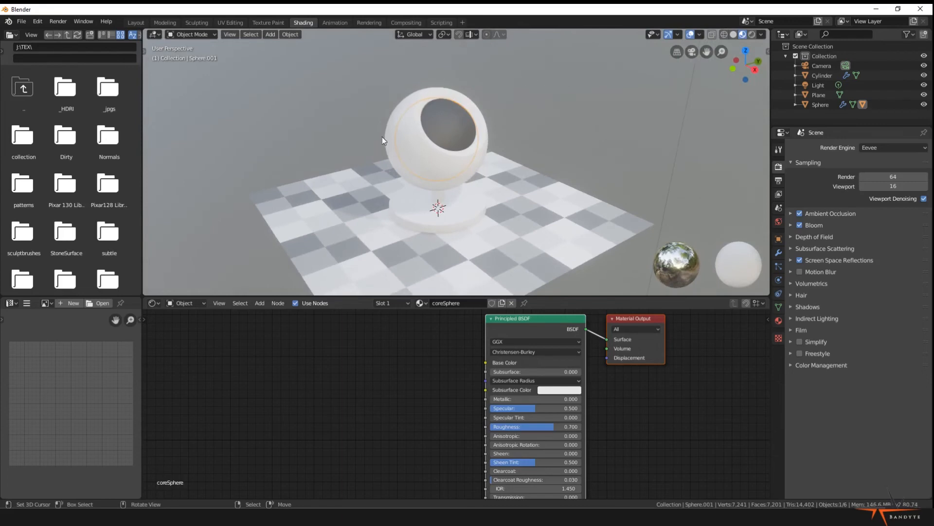
click(405, 185)
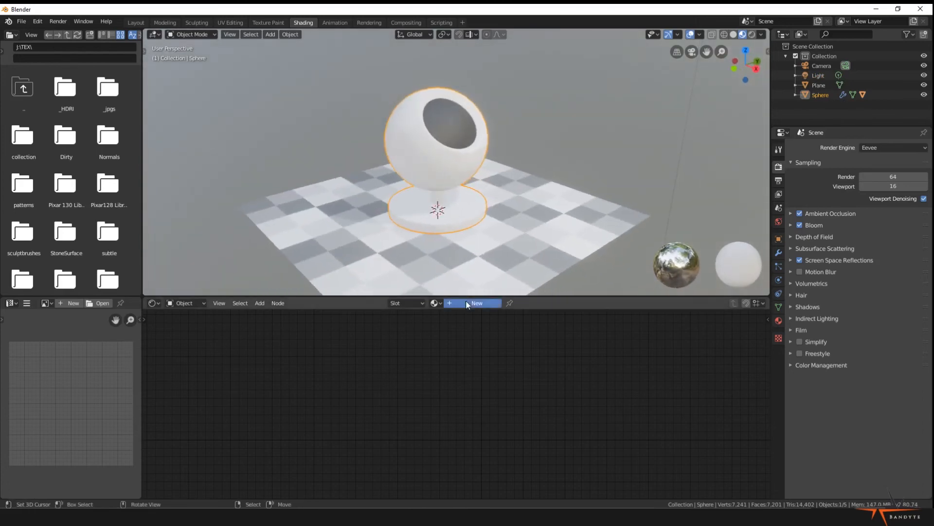
Create the Lookdev material with orange-red base colour and roughness about 0.305.
click(476, 303)
text(Lookdev)
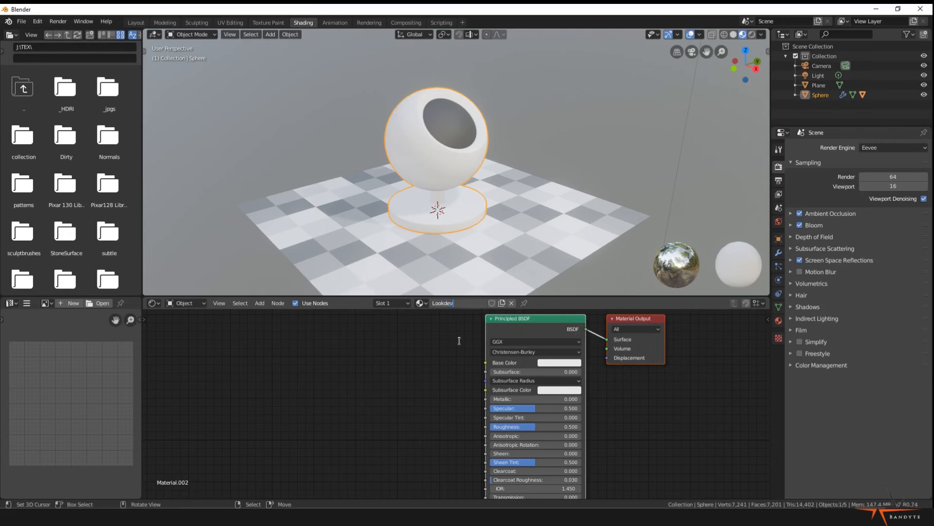
click(558, 362)
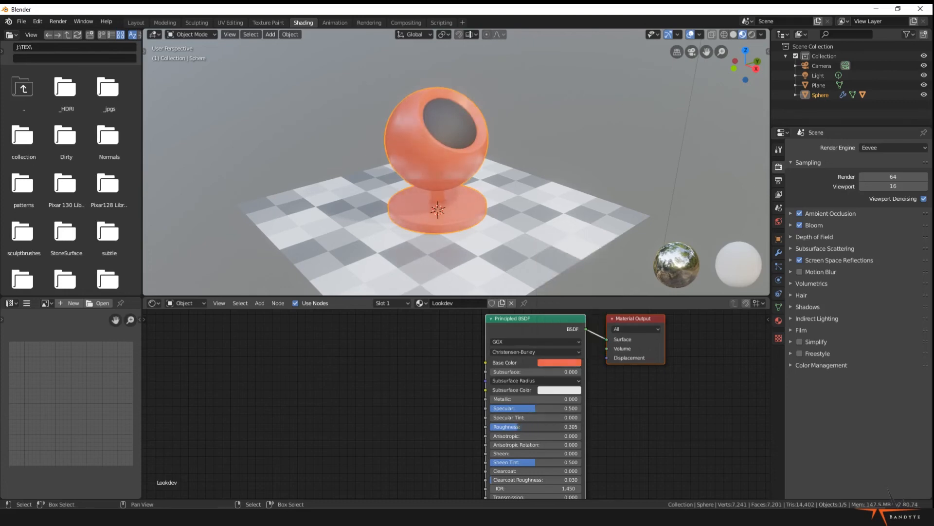
Change the Lookdev base colour to a more saturated, vivid red.
click(554, 362)
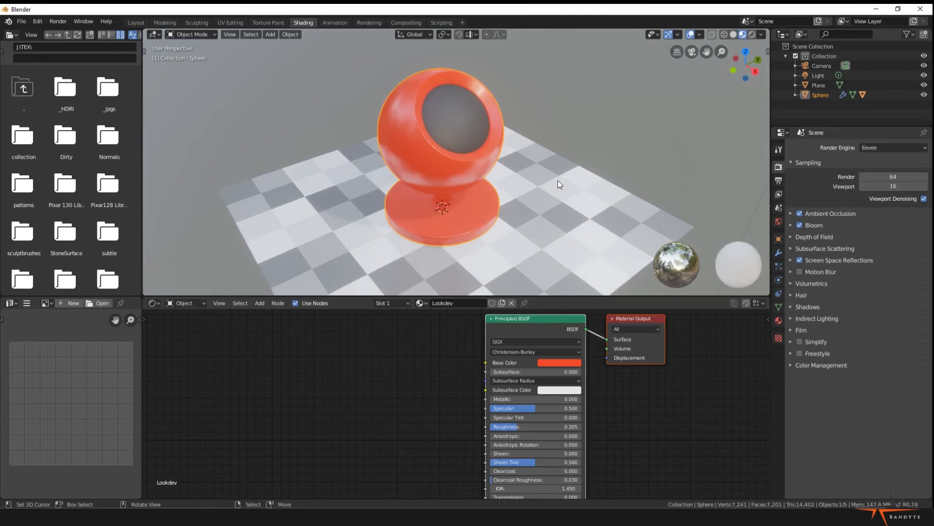
mouse_move(477, 143)
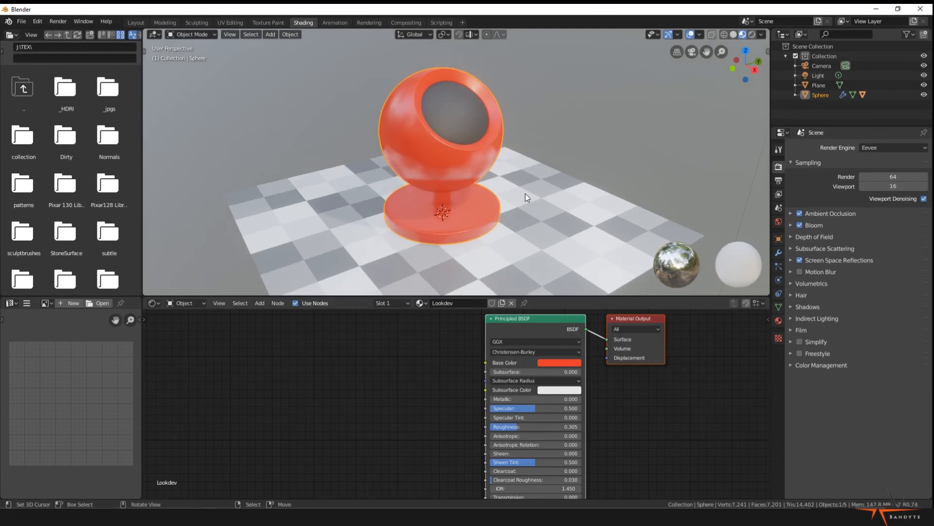
mouse_move(335, 154)
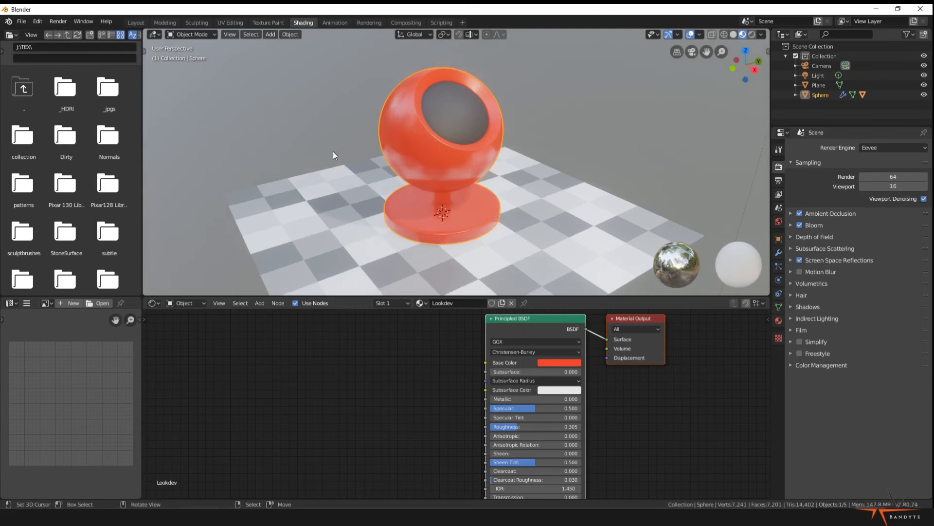
mouse_move(515, 142)
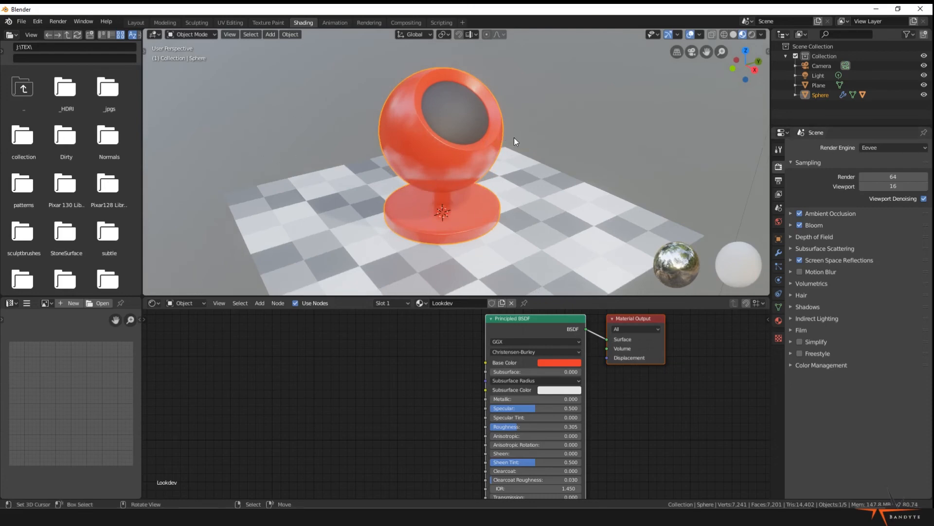
mouse_move(557, 158)
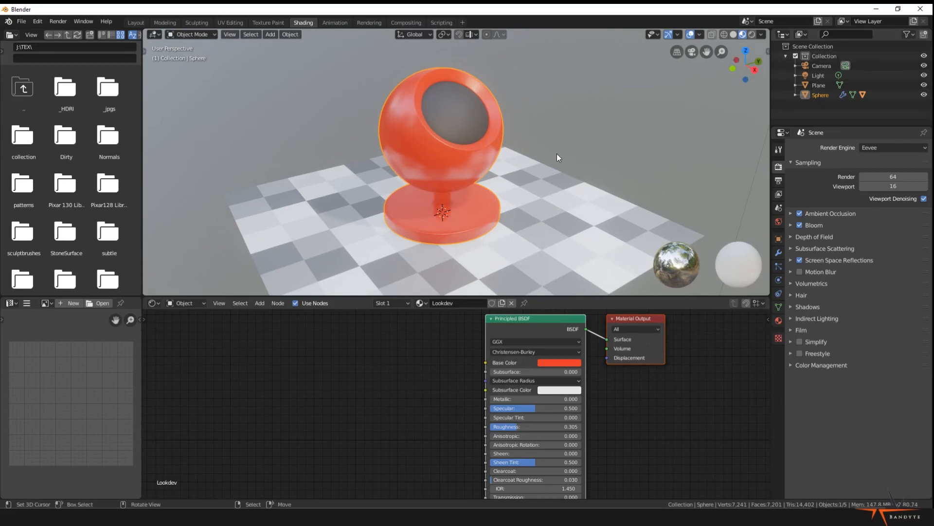
mouse_move(498, 173)
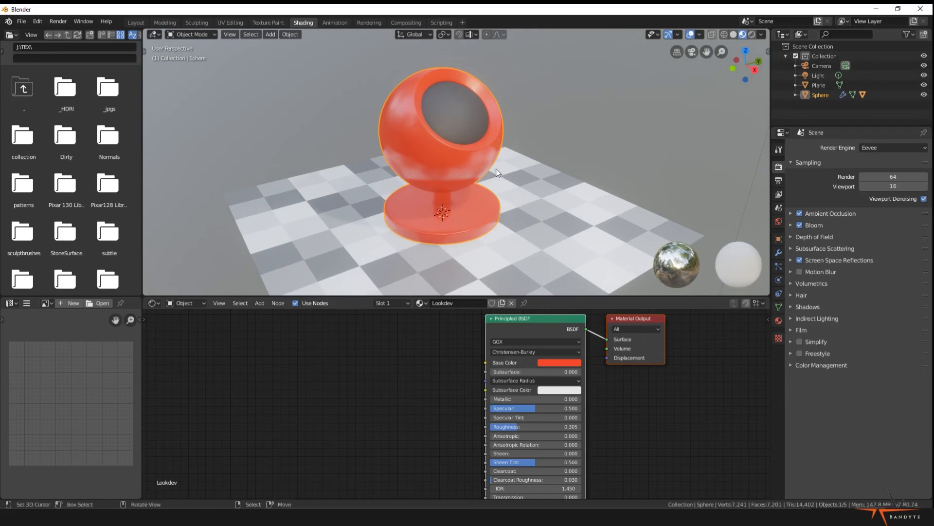
mouse_move(590, 153)
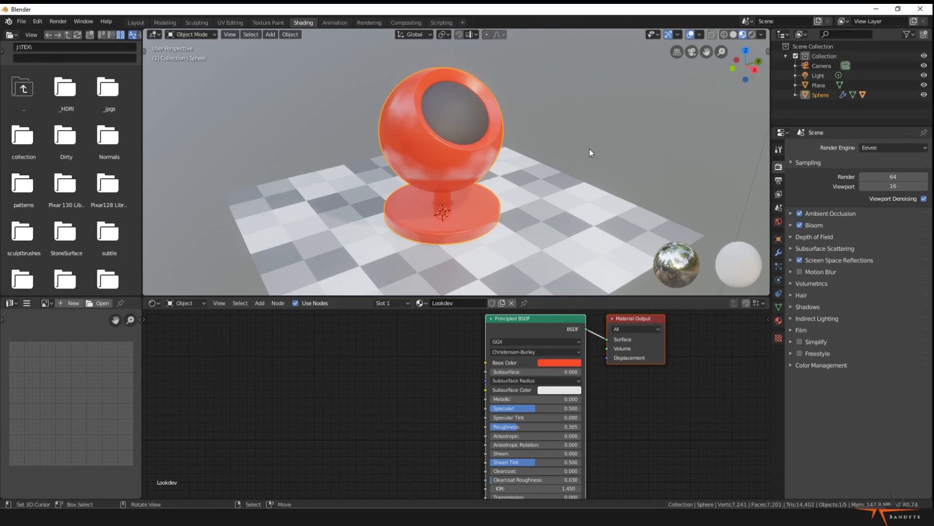
mouse_move(428, 122)
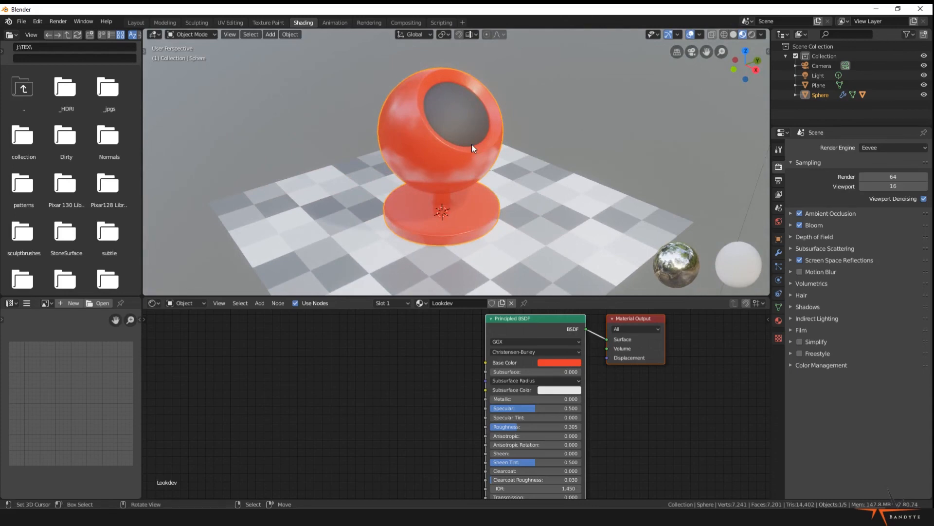
mouse_move(700, 255)
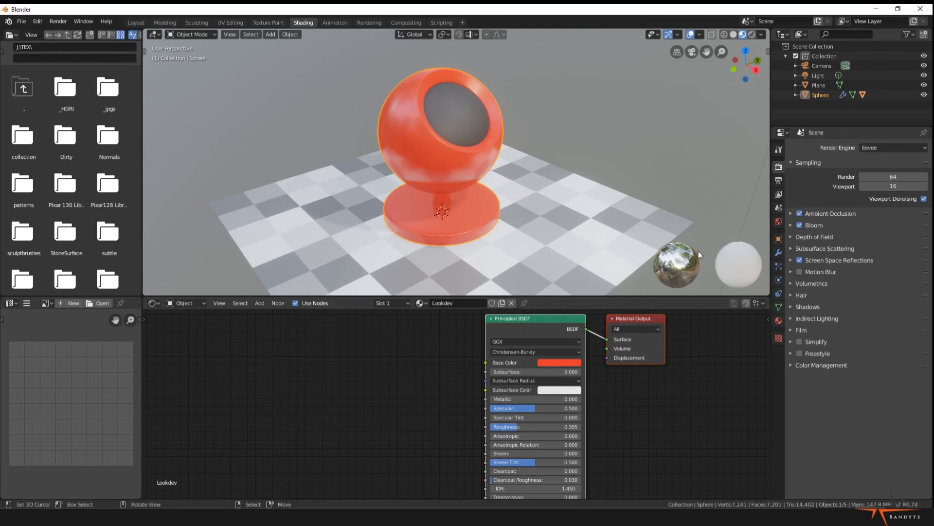
mouse_move(509, 112)
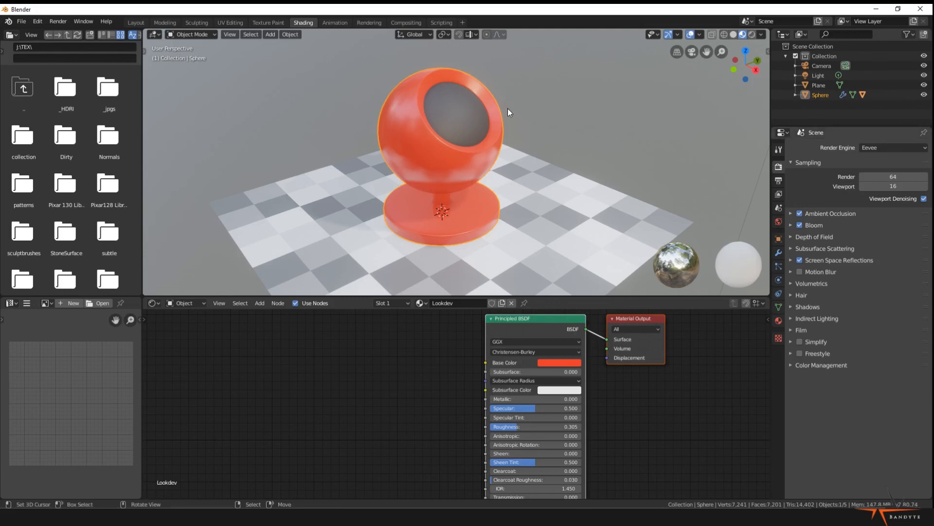